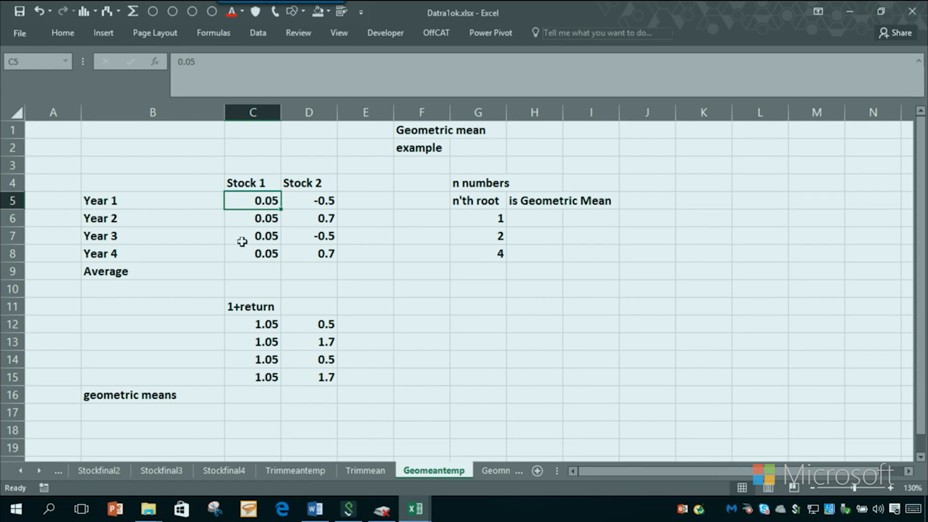
Step: Review the yearly returns and enter =AVERAGE(C5:C8) above Stock 1, giving 0.05
{"action": "left_click", "coordinate": [253, 254]}
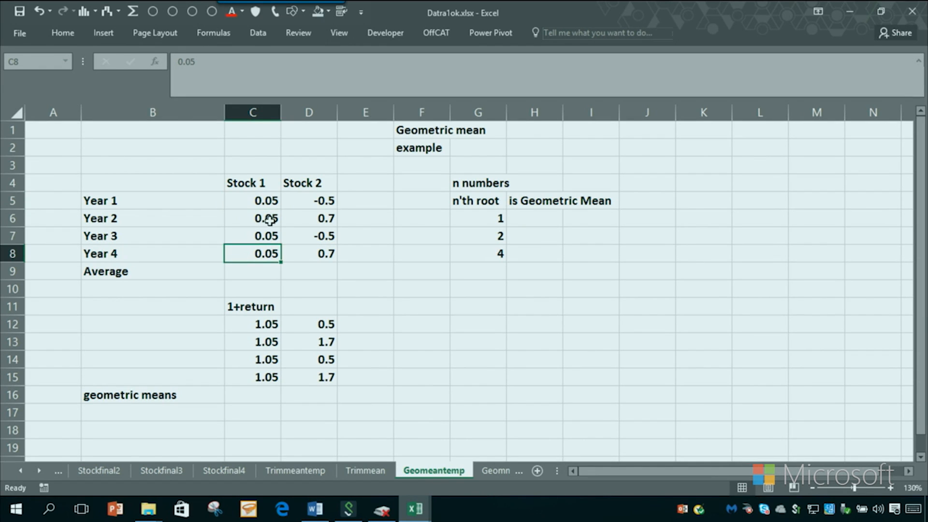
{"action": "left_click", "coordinate": [308, 201]}
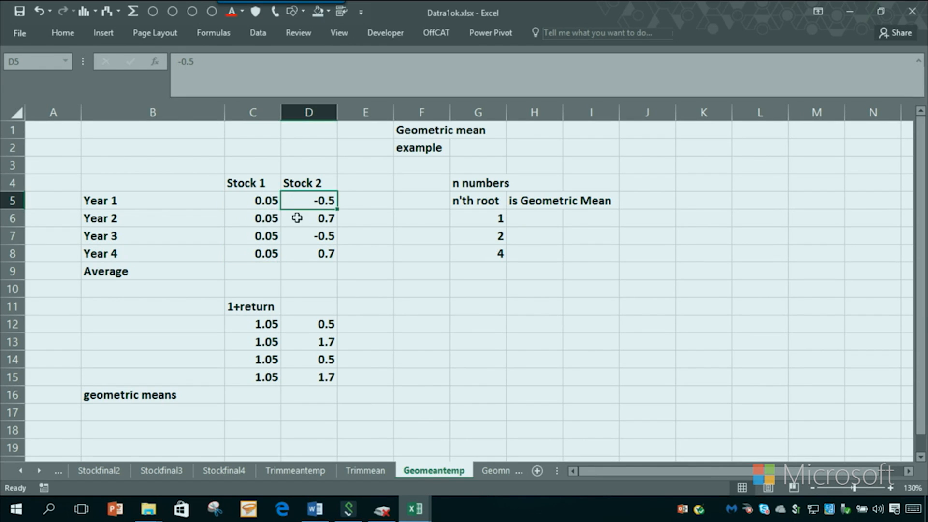
{"action": "left_click", "coordinate": [307, 236]}
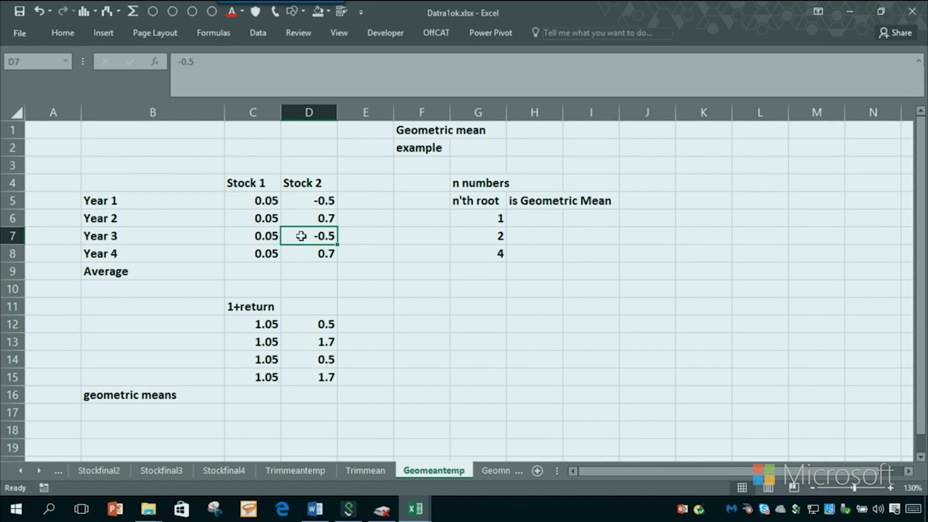
{"action": "left_click", "coordinate": [253, 253]}
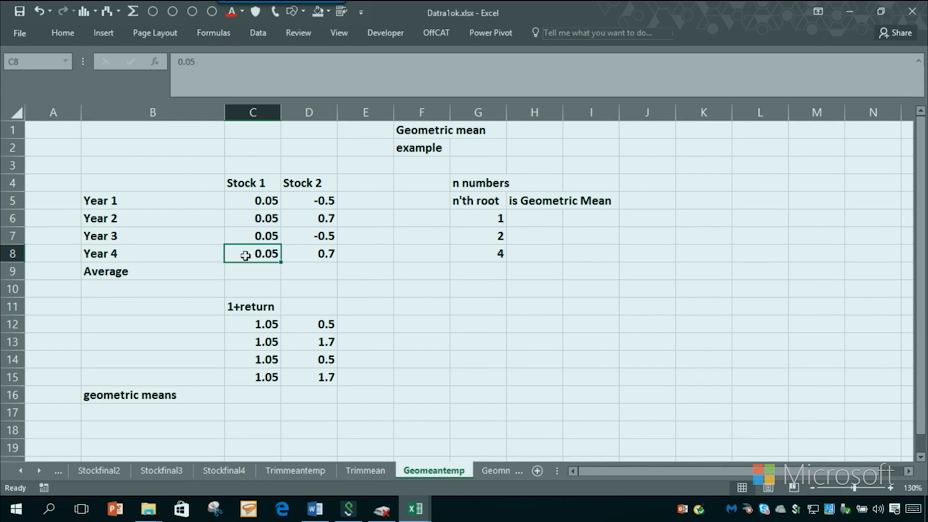
{"action": "left_click", "coordinate": [251, 164]}
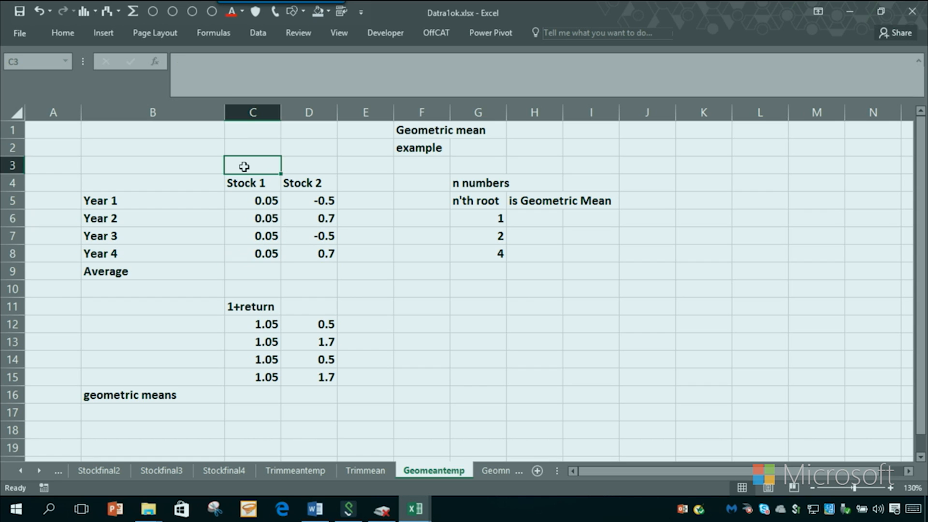
{"action": "type", "text": "=avera"}
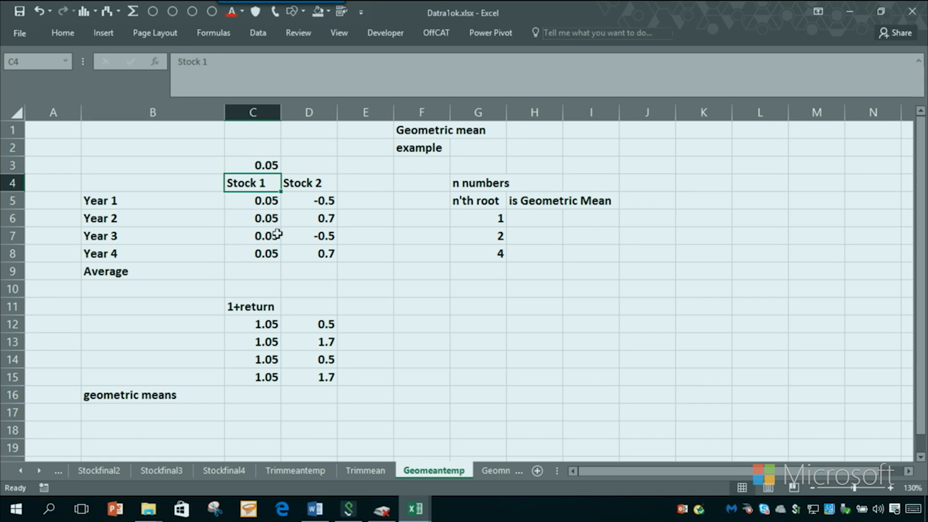
Step: Extend the average to Stock 2 (0.1) and check the return cells it covers
{"action": "left_click", "coordinate": [253, 165]}
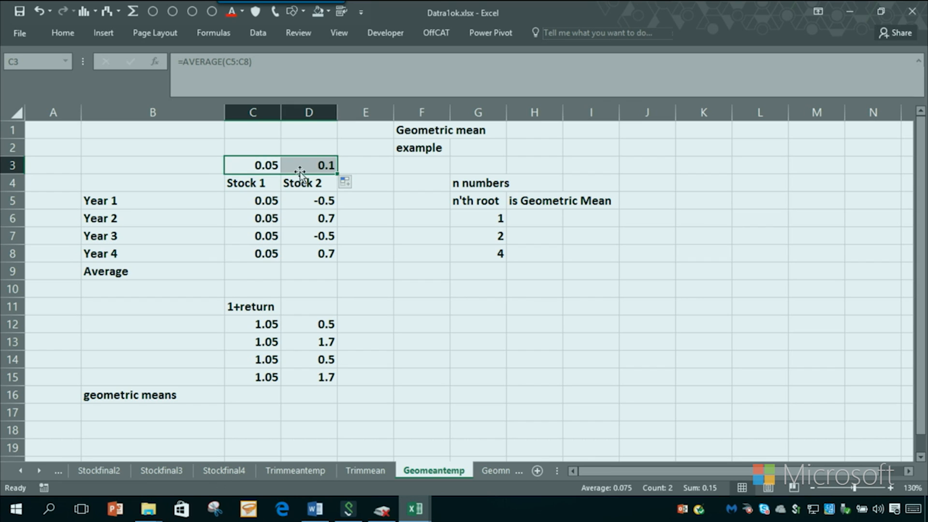
{"action": "left_click", "coordinate": [476, 288]}
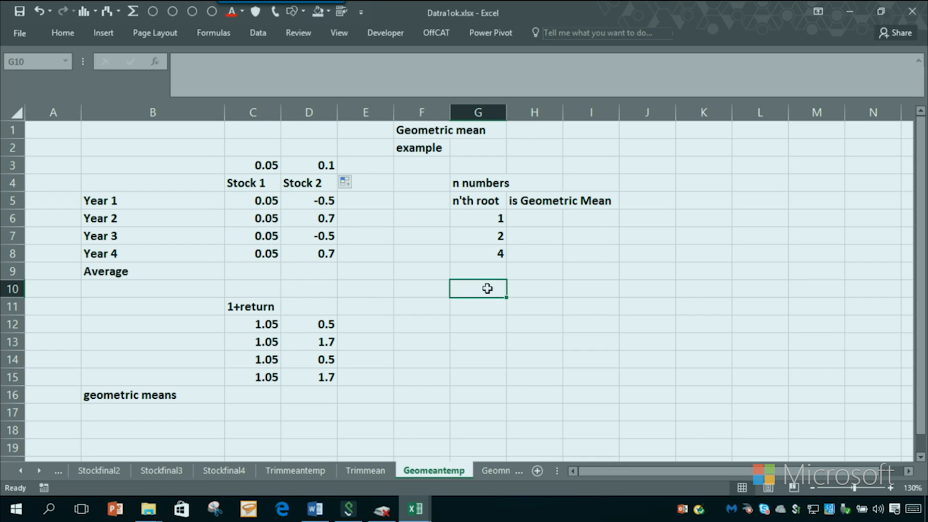
{"action": "left_click", "coordinate": [309, 183]}
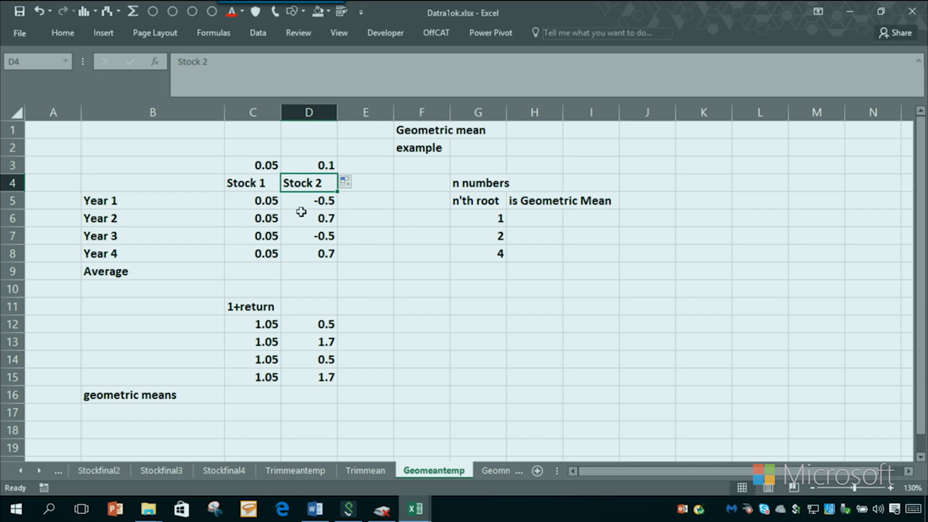
{"action": "left_click", "coordinate": [365, 253]}
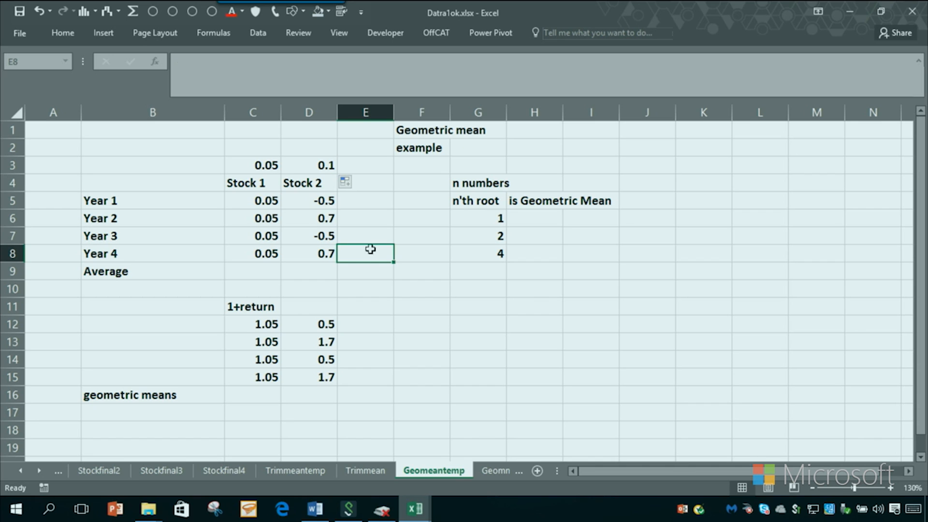
{"action": "mouse_move", "coordinate": [375, 252]}
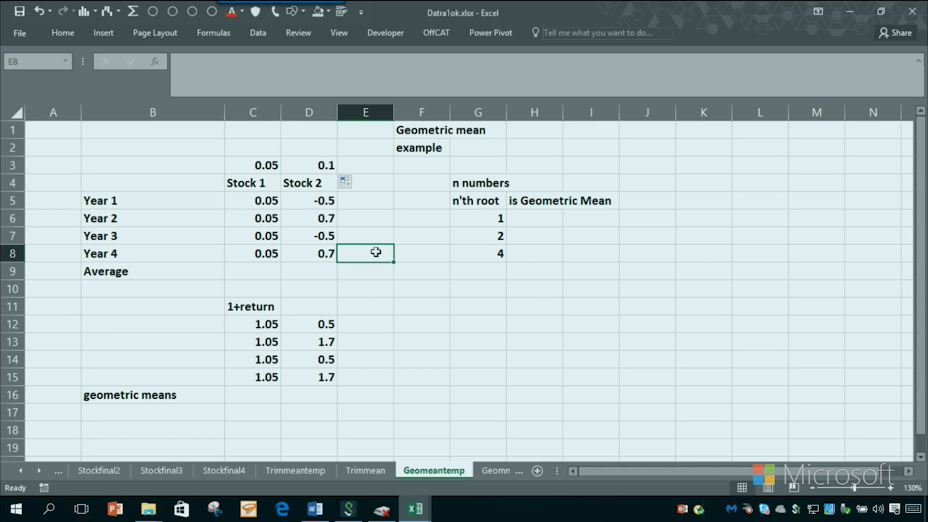
{"action": "left_click", "coordinate": [253, 252]}
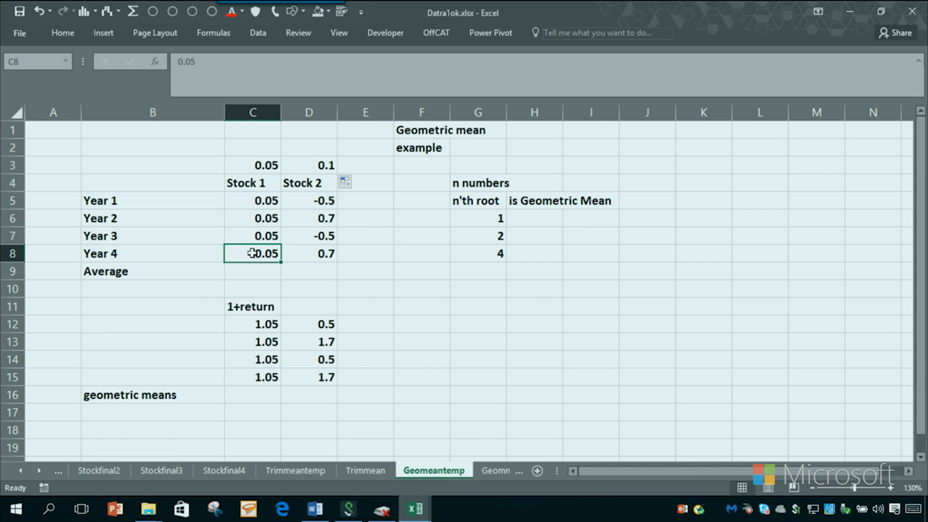
{"action": "left_click", "coordinate": [253, 200]}
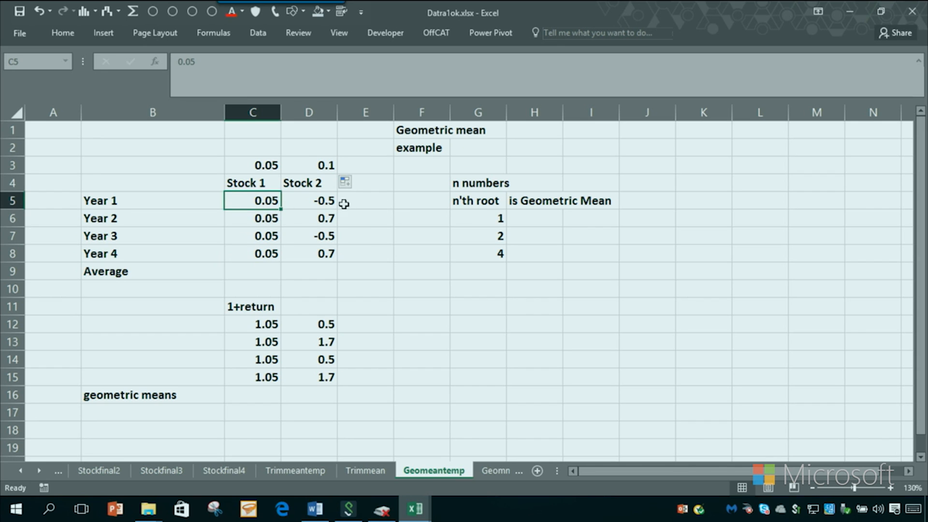
{"action": "left_click", "coordinate": [365, 201]}
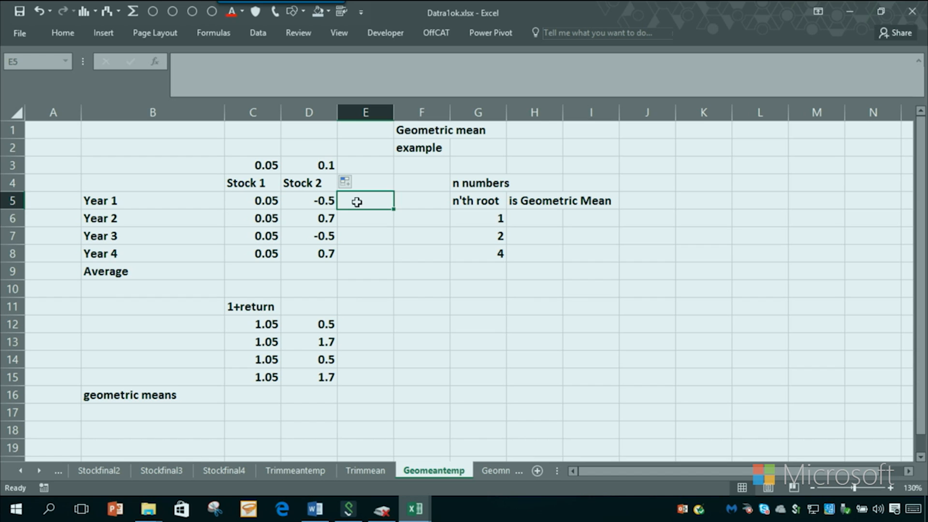
Step: Start the $1 simulation in G10 and grow it through Years 1-2 to 0.5 and 0.85
{"action": "left_click", "coordinate": [476, 288]}
{"action": "type", "text": "1"}
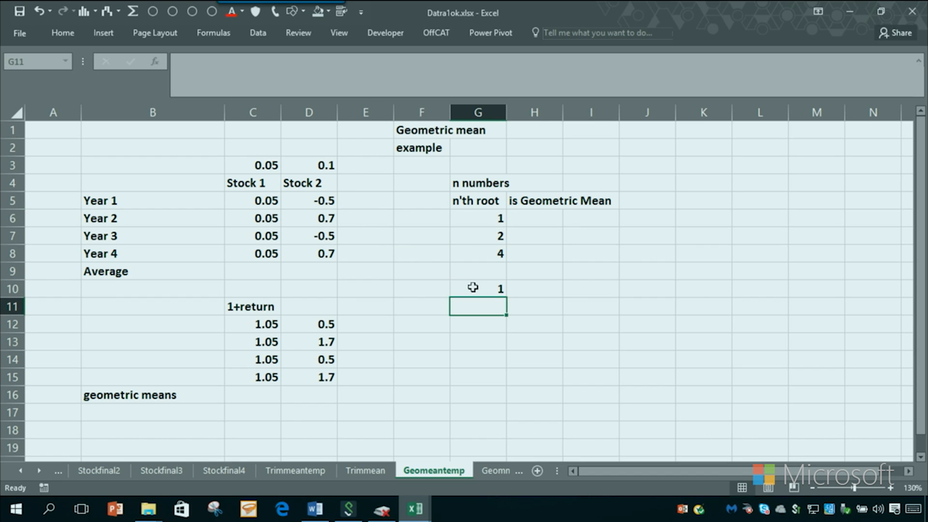
{"action": "left_click", "coordinate": [308, 200]}
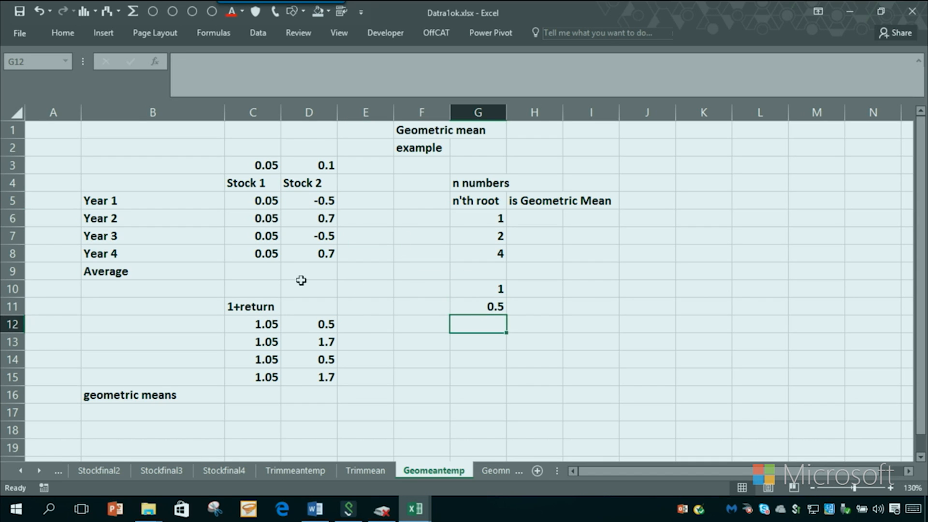
{"action": "mouse_move", "coordinate": [472, 320]}
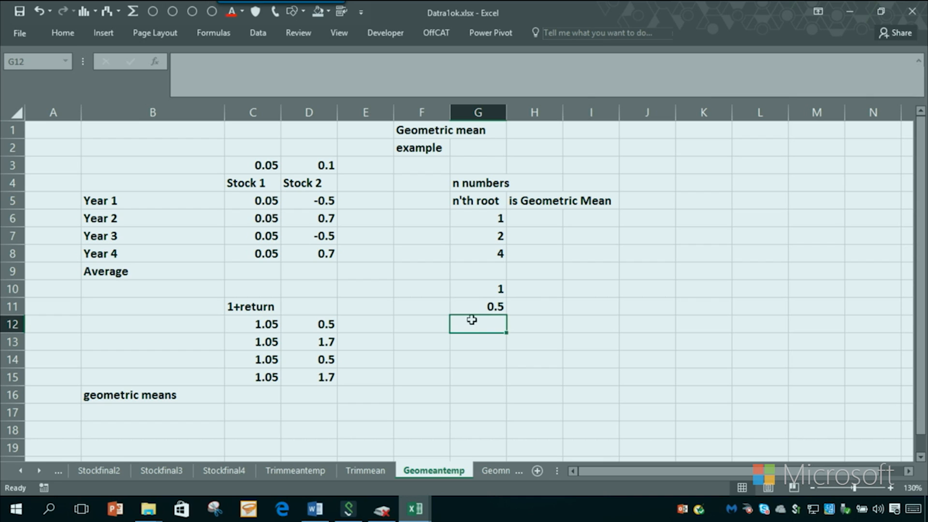
{"action": "type", "text": "=1.7"}
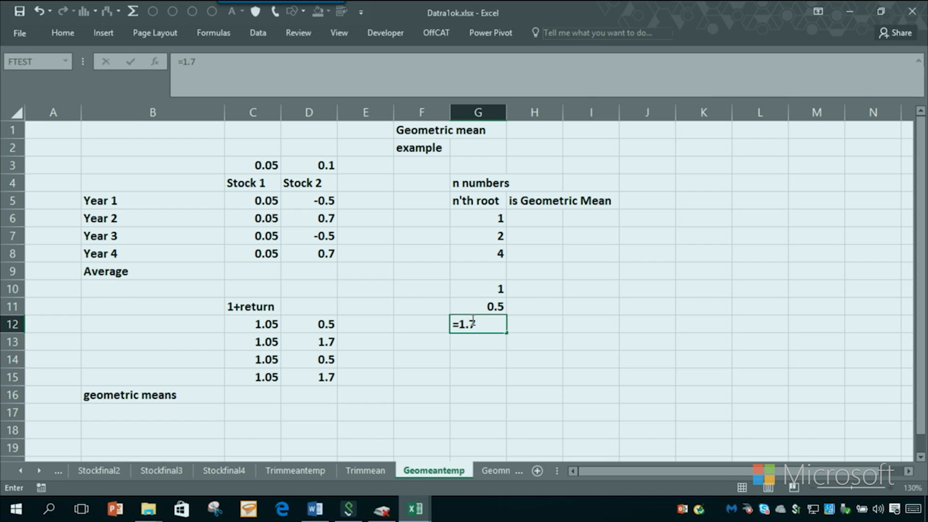
{"action": "key", "text": "Return"}
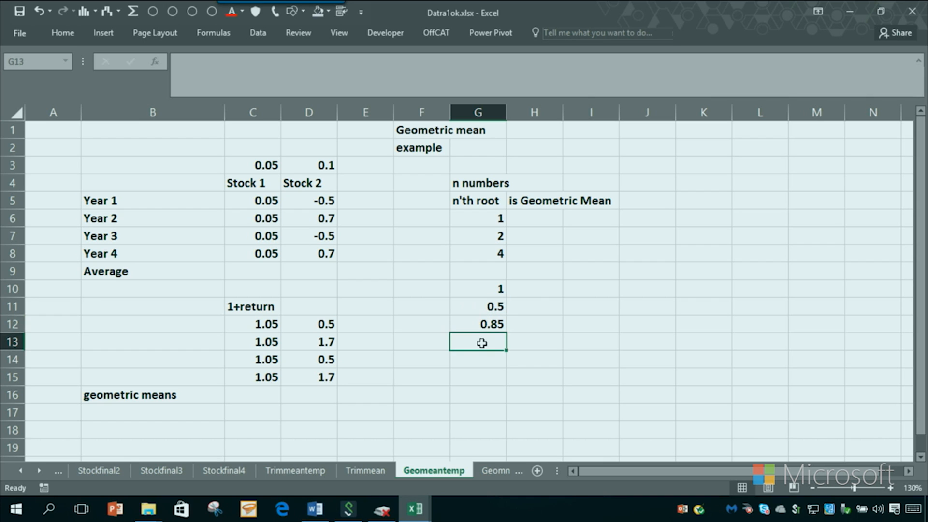
Step: Continue with =0.5*G12 and =1.7*G13, ending the simulation at 0.7225
{"action": "type", "text": "="}
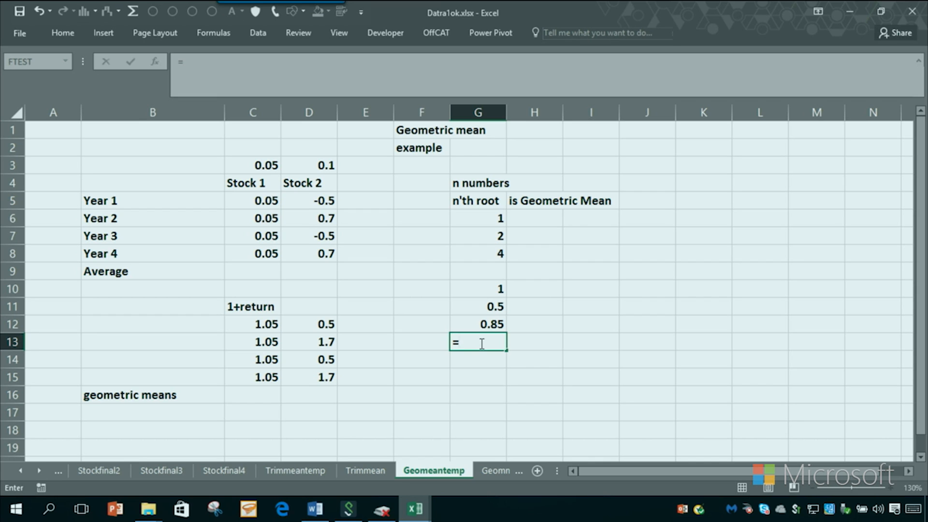
{"action": "type", "text": ".5*"}
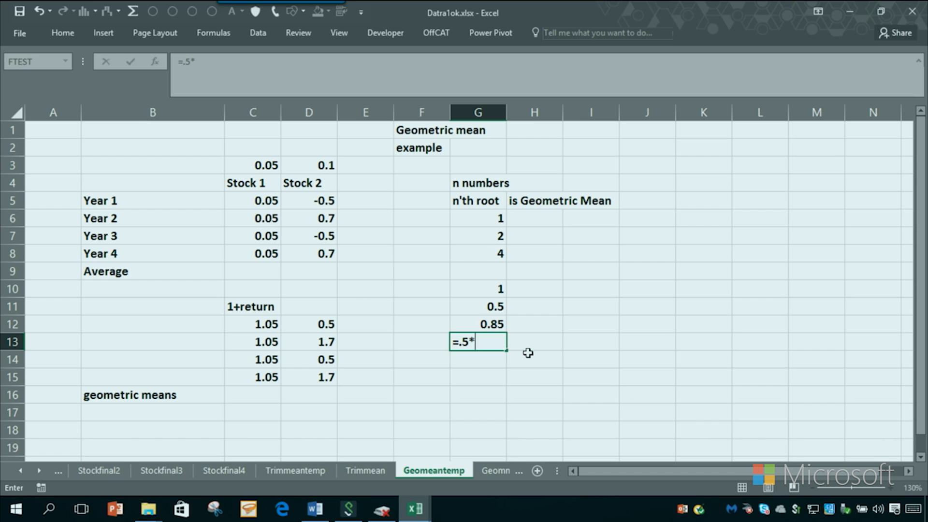
{"action": "left_click", "coordinate": [478, 324]}
{"action": "type", "text": "=1"}
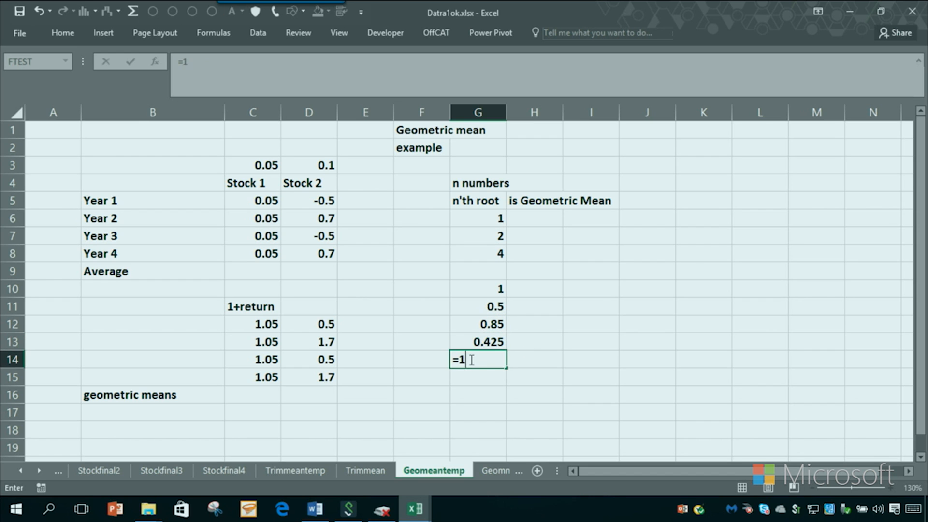
{"action": "type", "text": ".7*G13"}
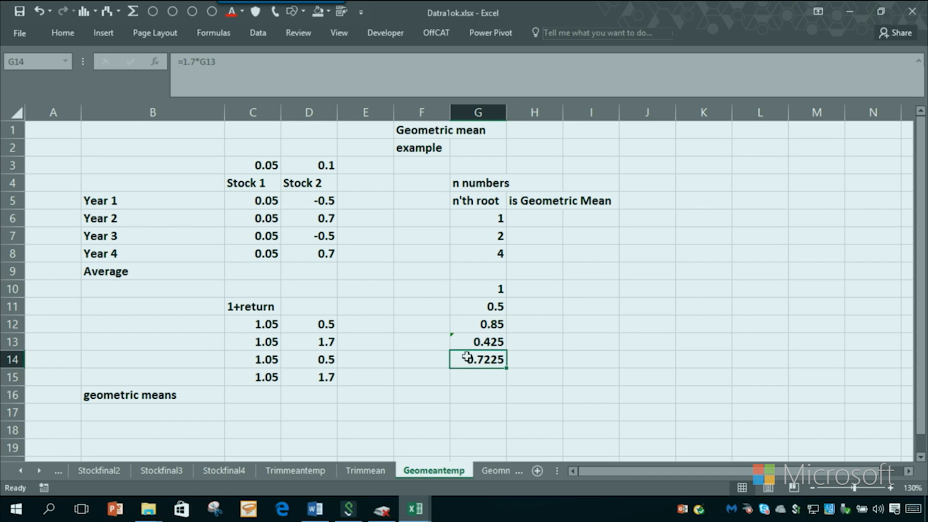
{"action": "left_click", "coordinate": [309, 253]}
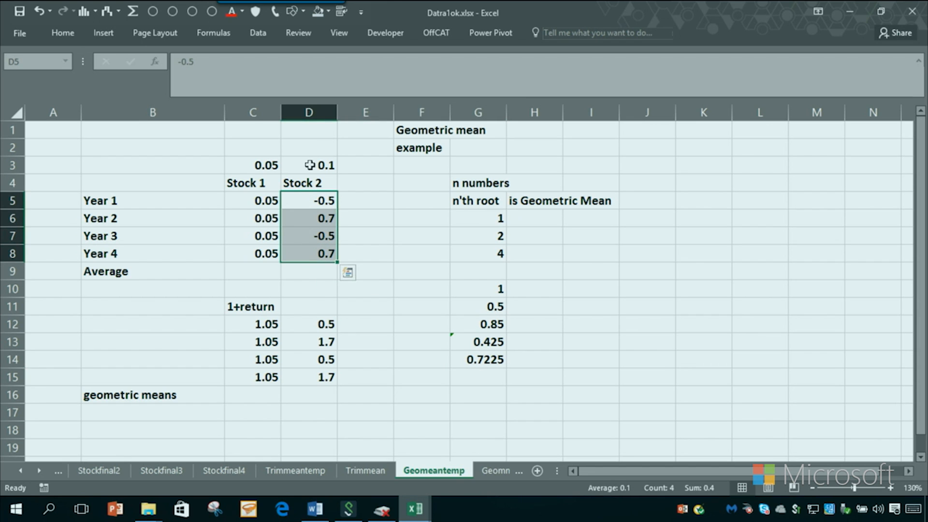
{"action": "left_click", "coordinate": [309, 164]}
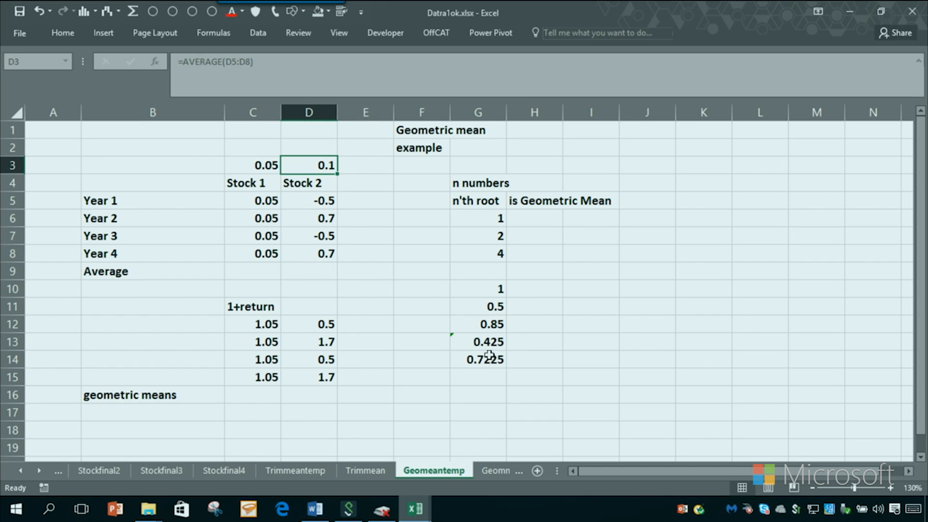
{"action": "left_click", "coordinate": [477, 360]}
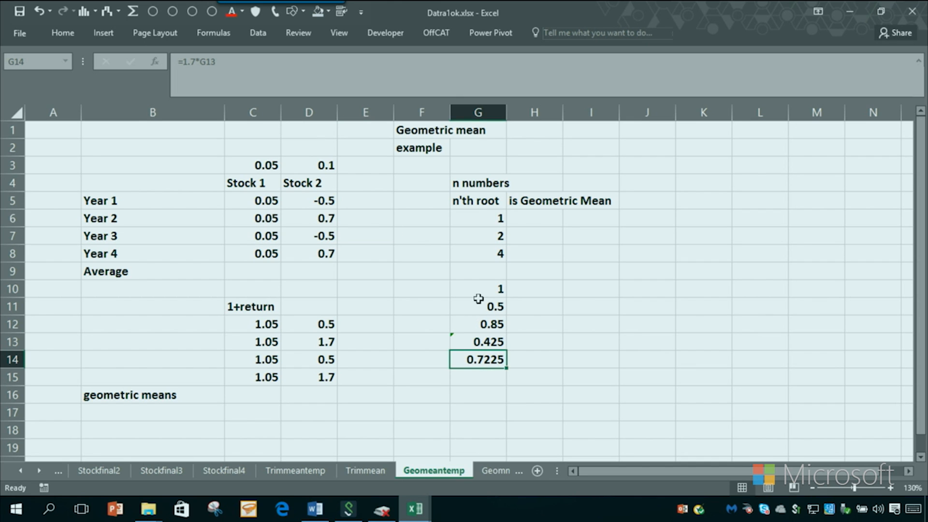
{"action": "left_click", "coordinate": [308, 165]}
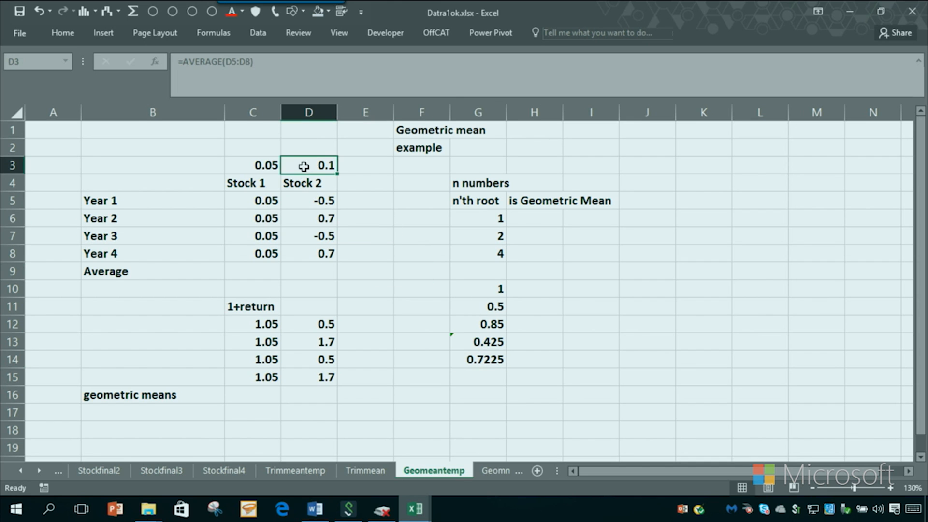
{"action": "left_click", "coordinate": [476, 253]}
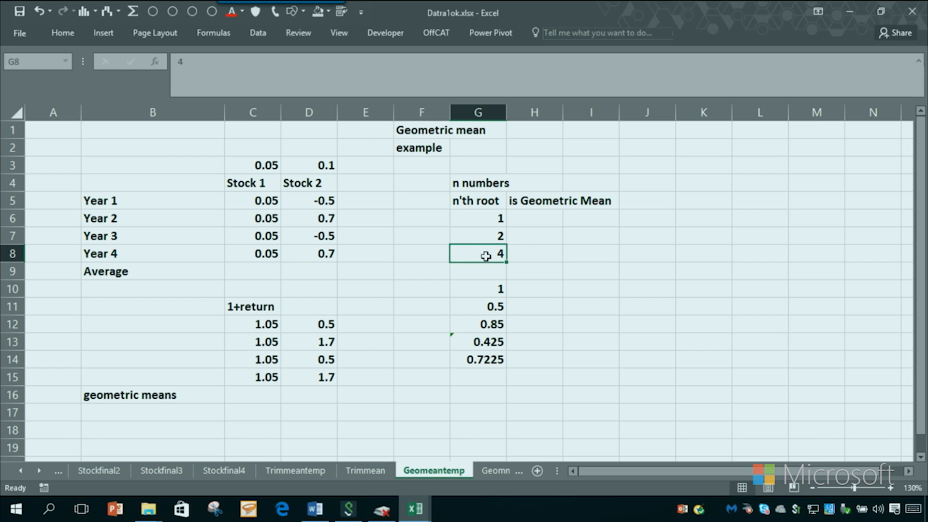
{"action": "mouse_move", "coordinate": [520, 194]}
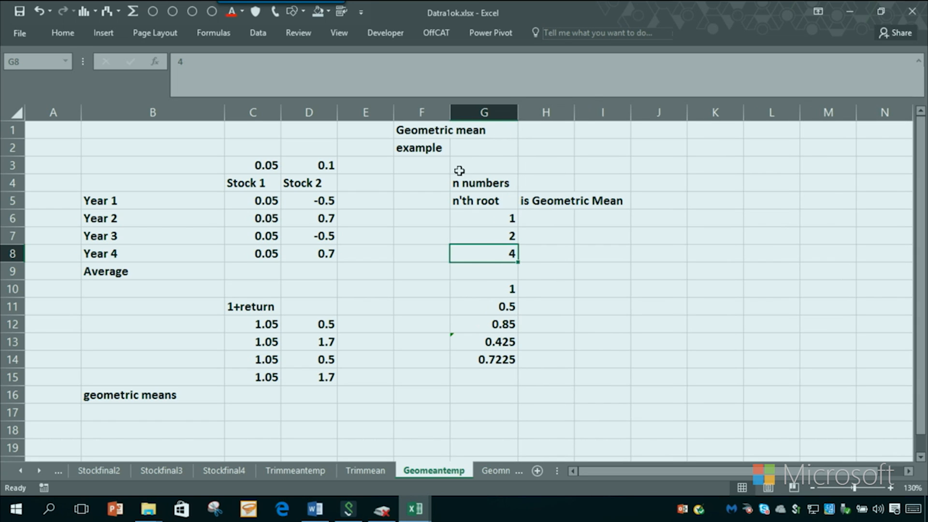
{"action": "mouse_move", "coordinate": [504, 234]}
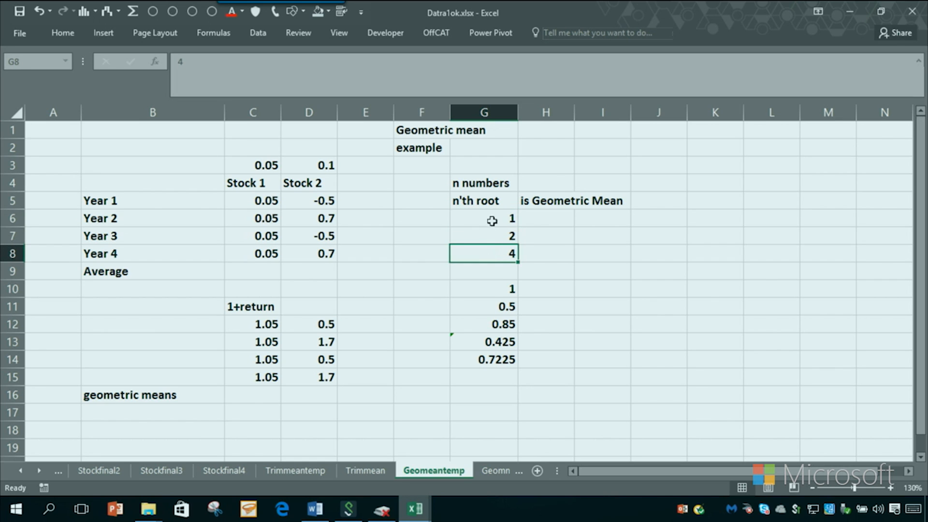
Step: Note 'cube root of 8 =2' in H3 and compute GEOMEAN of 1, 2, 4 as 2 in H9
{"action": "left_click", "coordinate": [545, 165]}
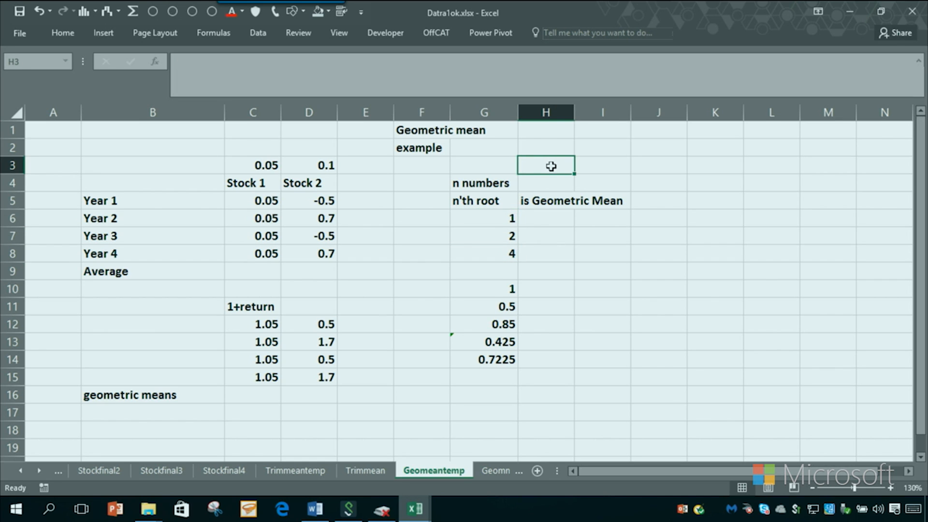
{"action": "type", "text": "cube root of"}
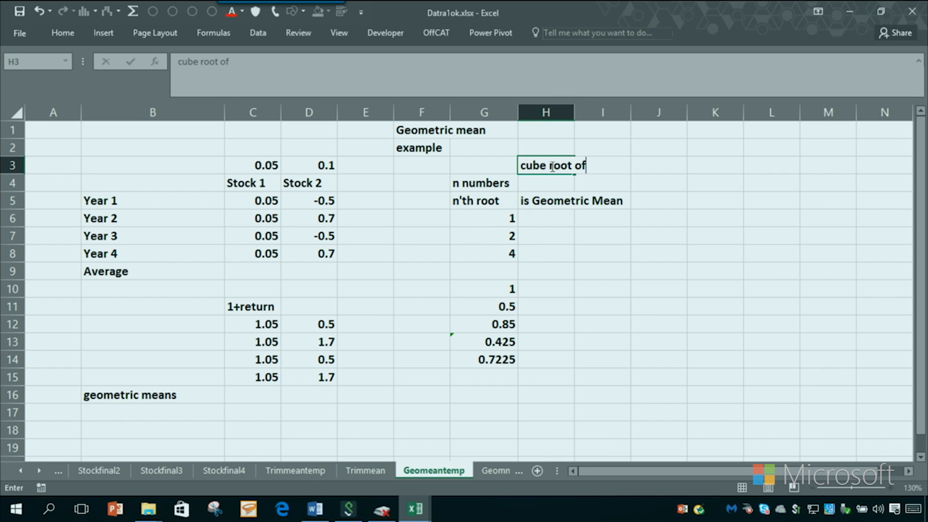
{"action": "type", "text": "8 =2"}
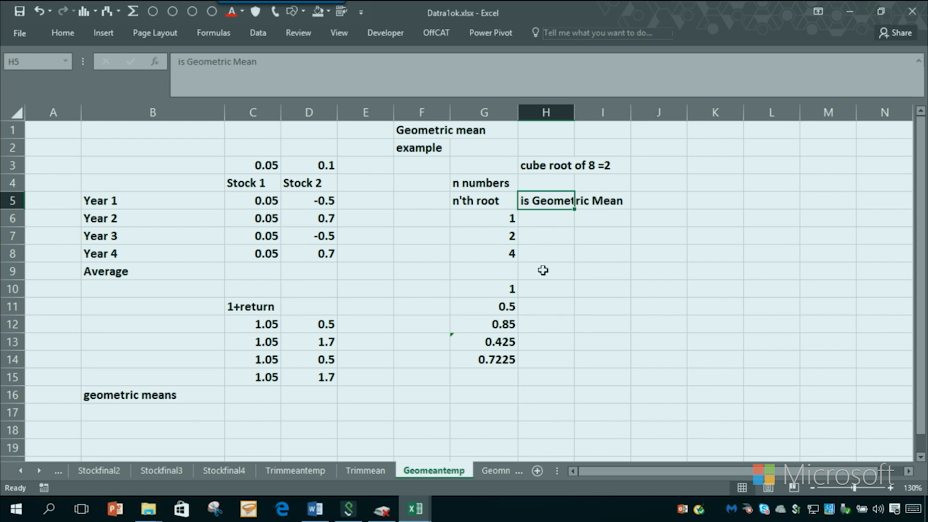
{"action": "type", "text": "=geo"}
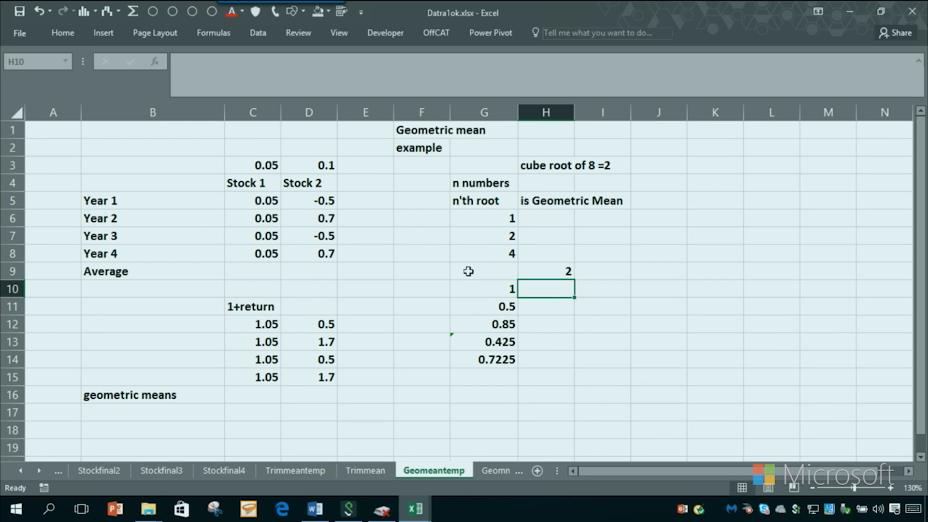
{"action": "left_click", "coordinate": [152, 359]}
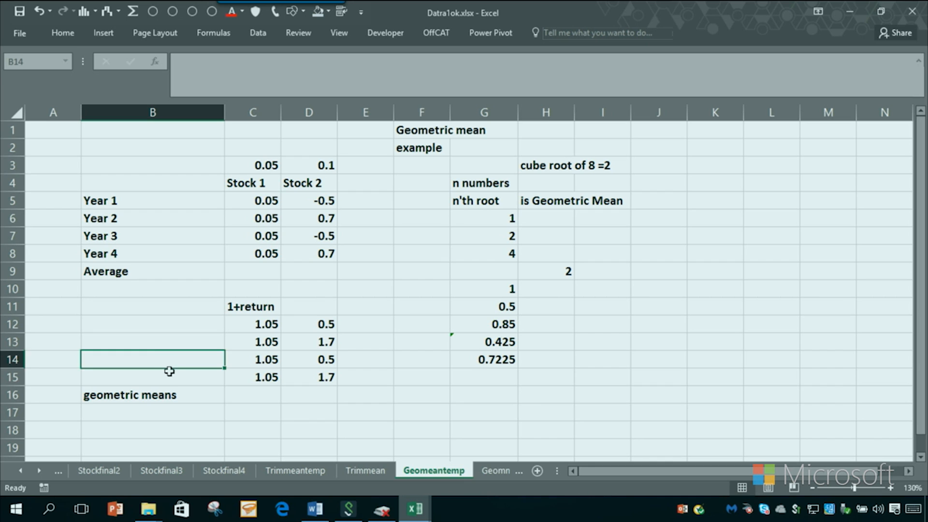
Step: Review the 1+return and yearly return cells, then label G15 with CAGR
{"action": "left_click", "coordinate": [308, 377]}
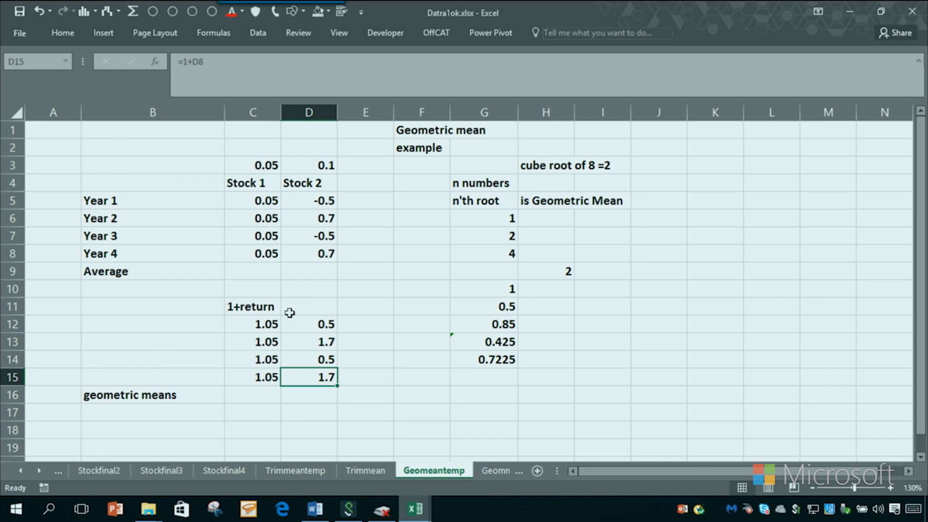
{"action": "left_click", "coordinate": [309, 271]}
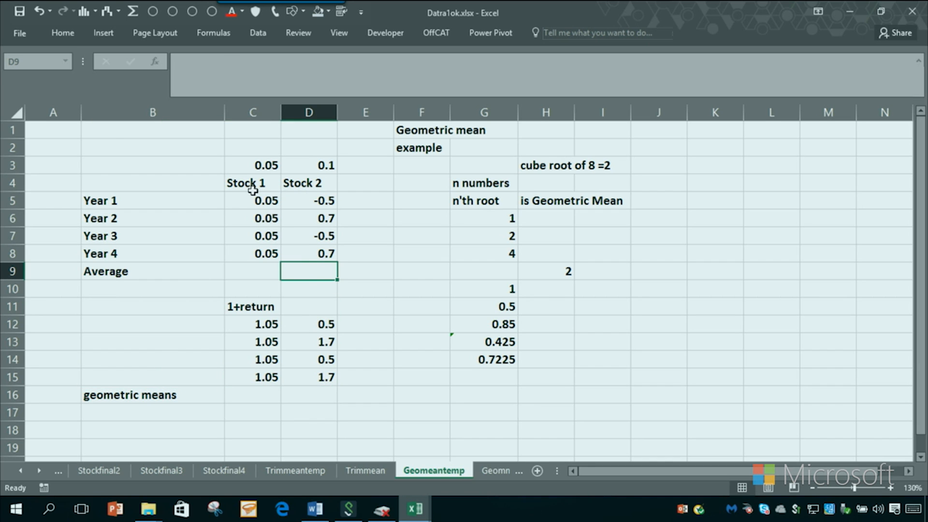
{"action": "left_click", "coordinate": [253, 253]}
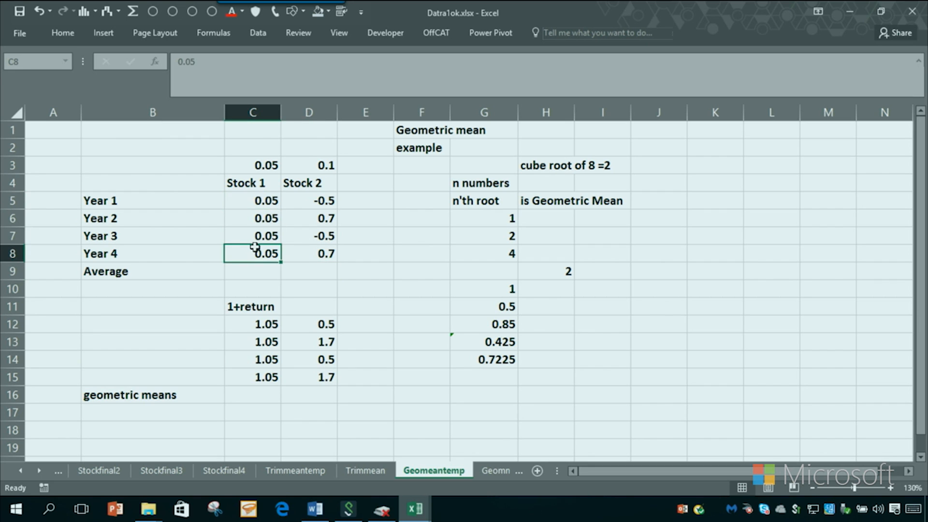
{"action": "left_click", "coordinate": [252, 201]}
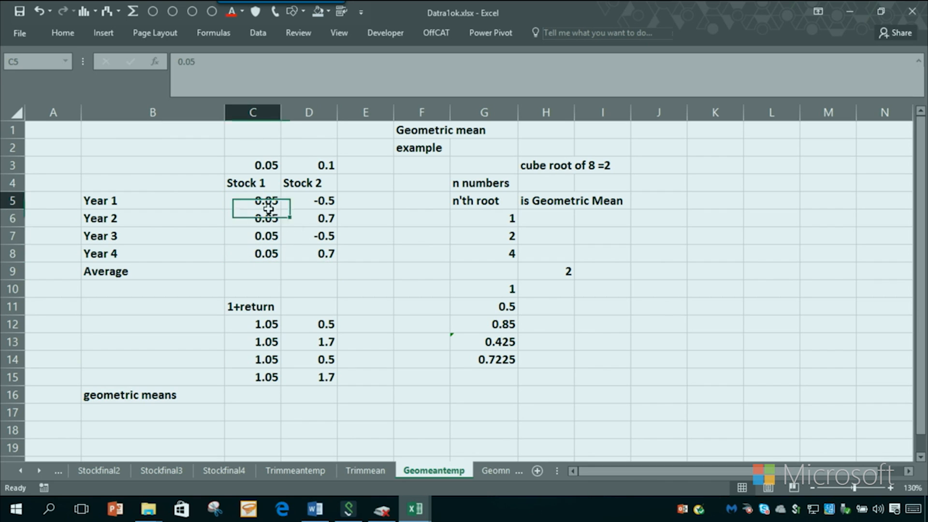
{"action": "left_click", "coordinate": [309, 253]}
{"action": "type", "text": "CAGR"}
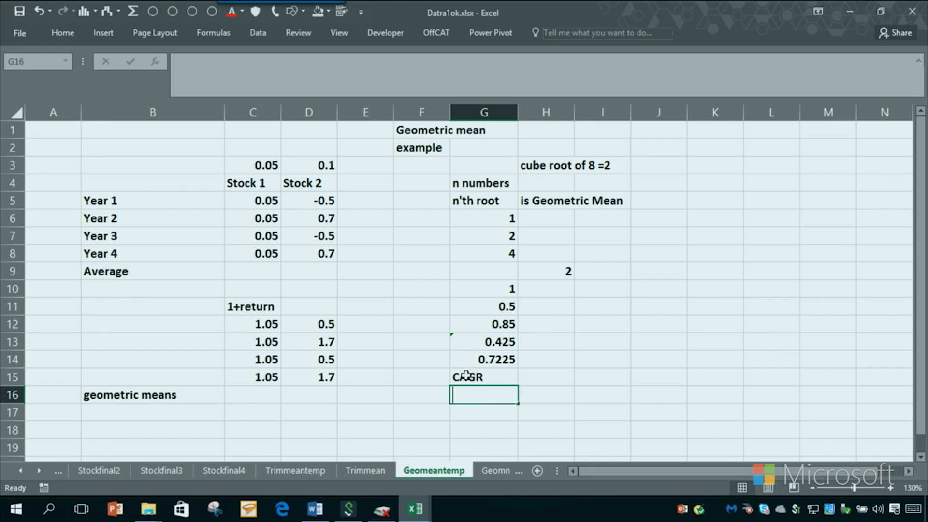
Step: Spell out 'Compound Annual Growth Rate' in G16 beneath the CAGR label
{"action": "type", "text": "Compound"}
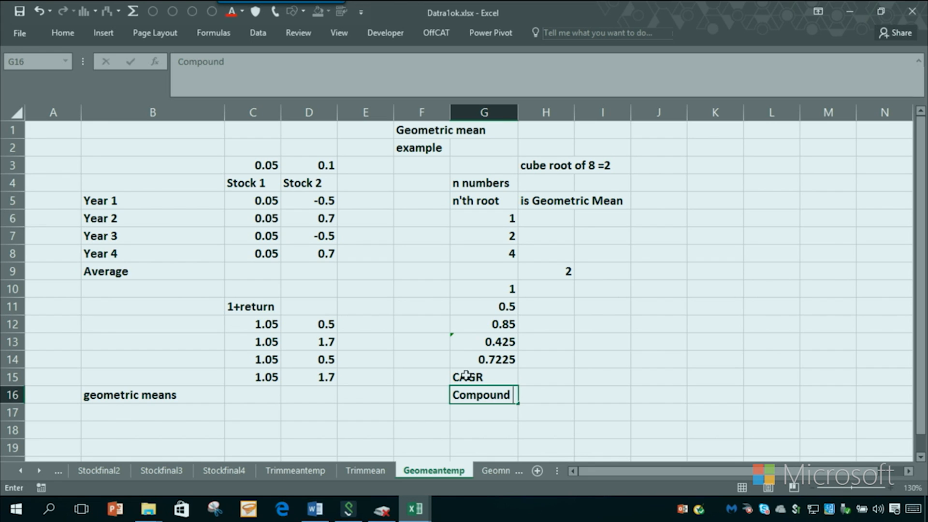
{"action": "type", "text": "Annual Grow"}
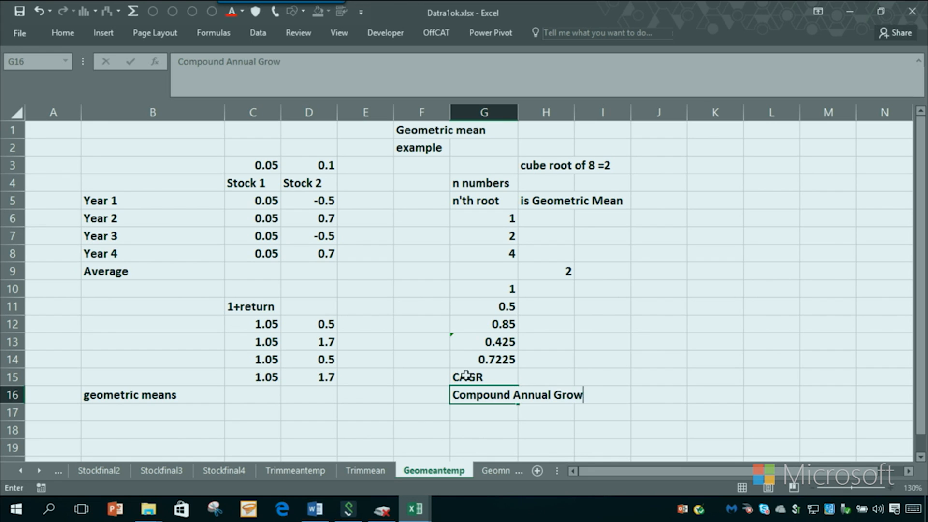
{"action": "type", "text": "th Rate"}
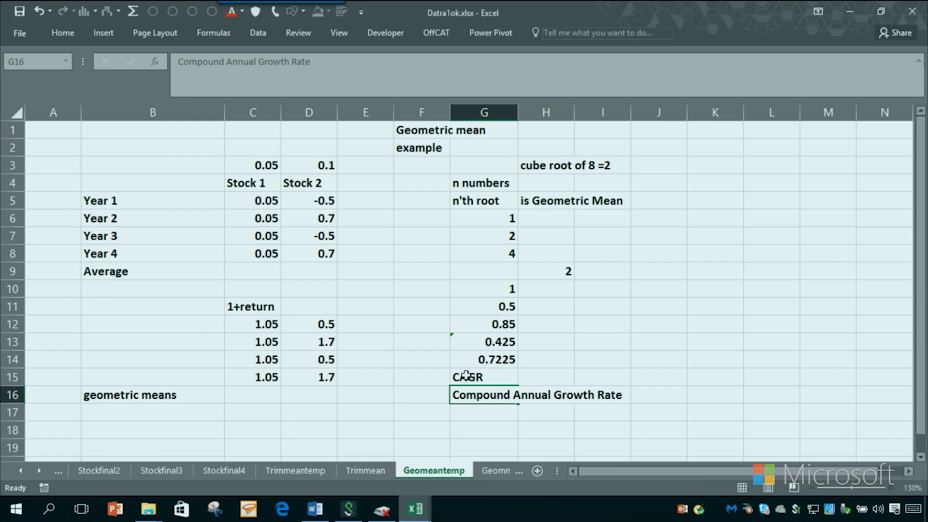
{"action": "left_click", "coordinate": [483, 412]}
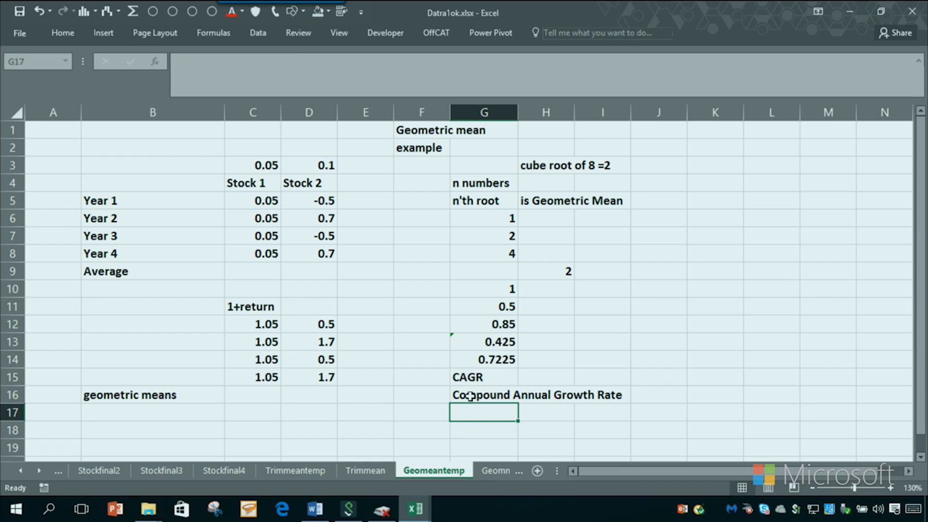
{"action": "mouse_move", "coordinate": [465, 413]}
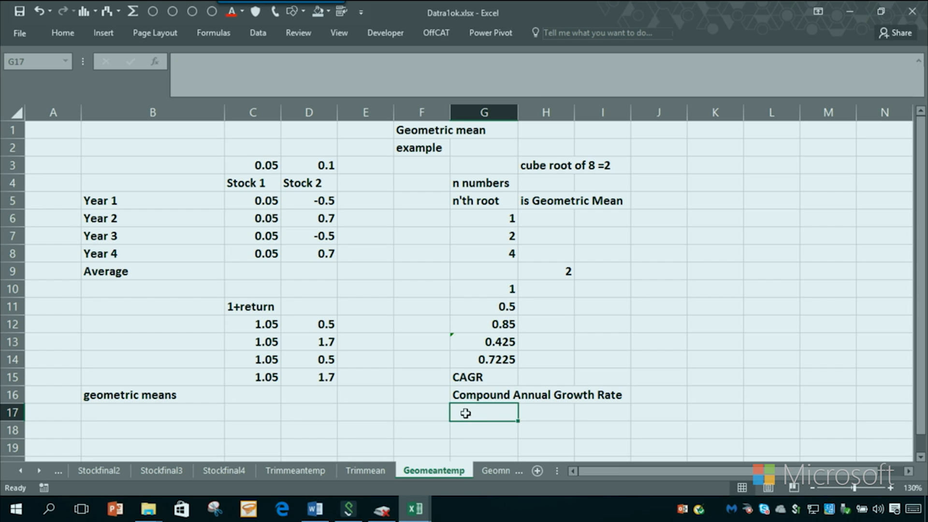
{"action": "mouse_move", "coordinate": [259, 359]}
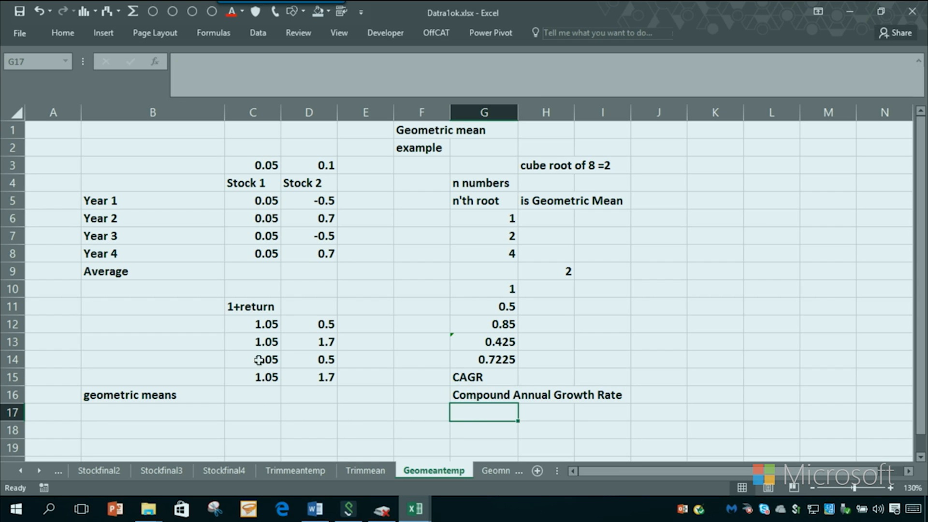
{"action": "left_click", "coordinate": [252, 324]}
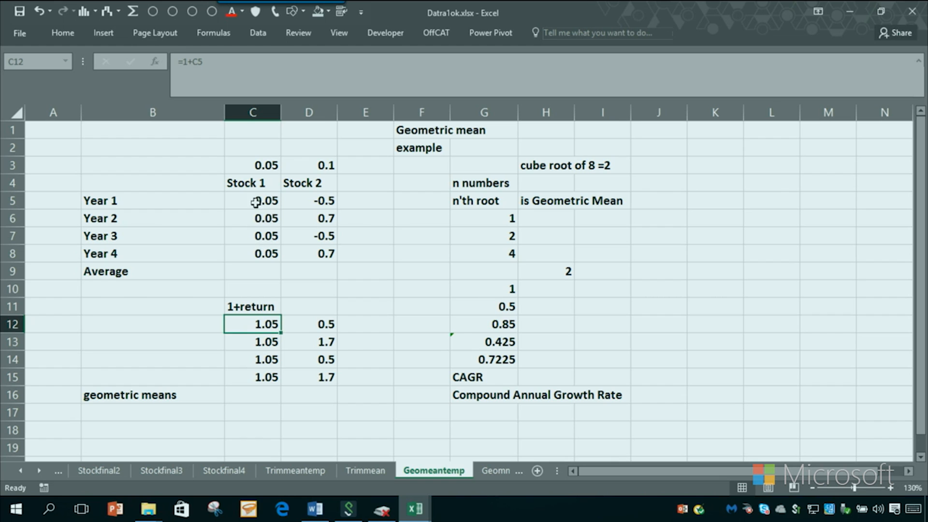
{"action": "left_click", "coordinate": [308, 200]}
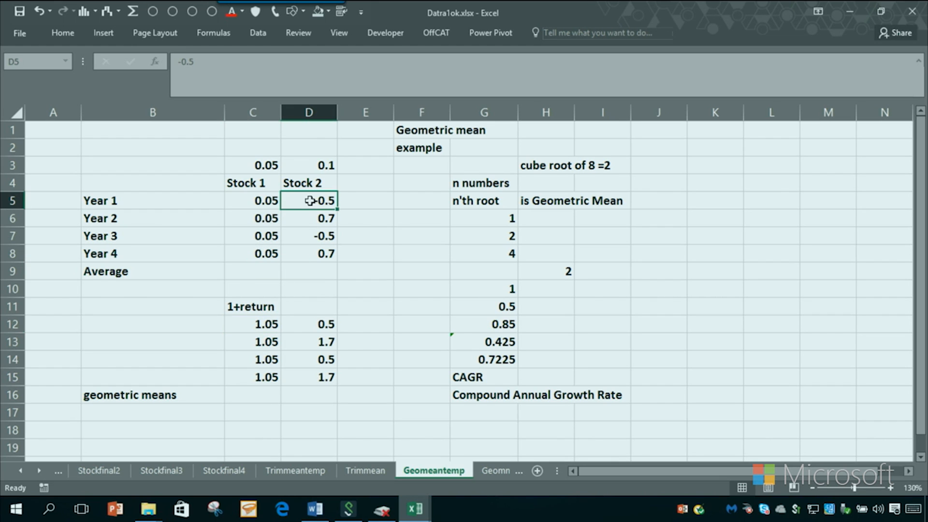
{"action": "left_click", "coordinate": [308, 324]}
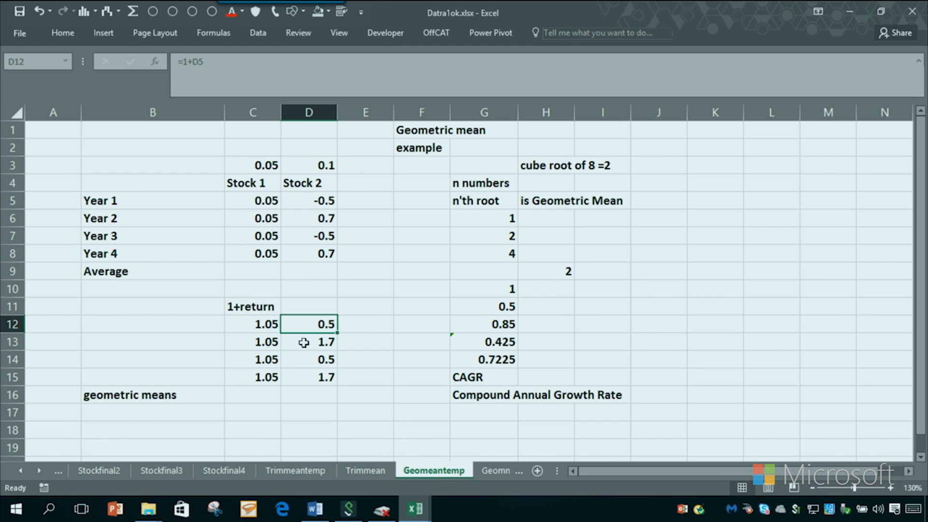
{"action": "left_click", "coordinate": [309, 217]}
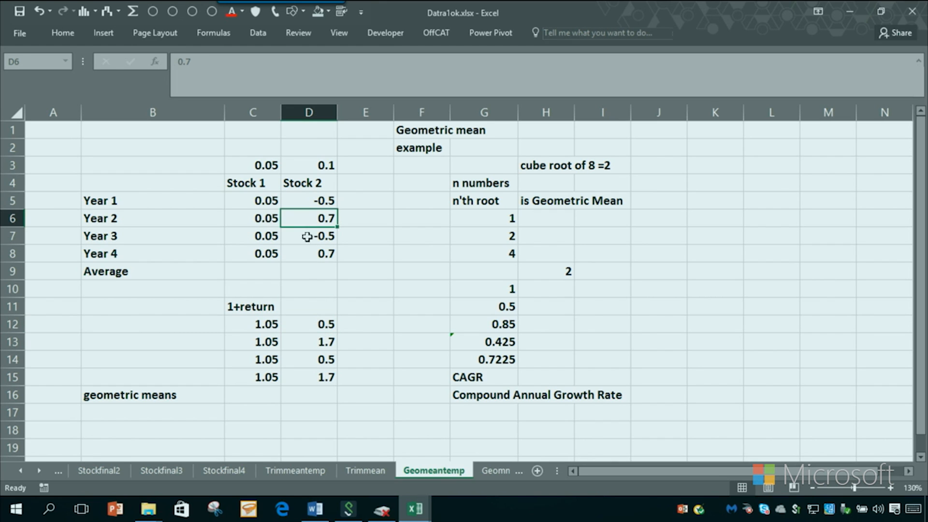
{"action": "left_click", "coordinate": [308, 377]}
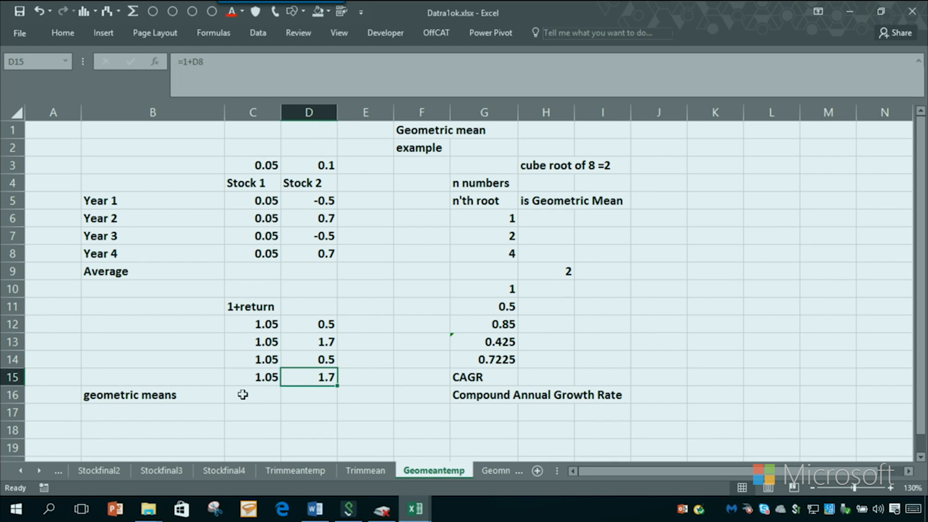
{"action": "left_click", "coordinate": [252, 395]}
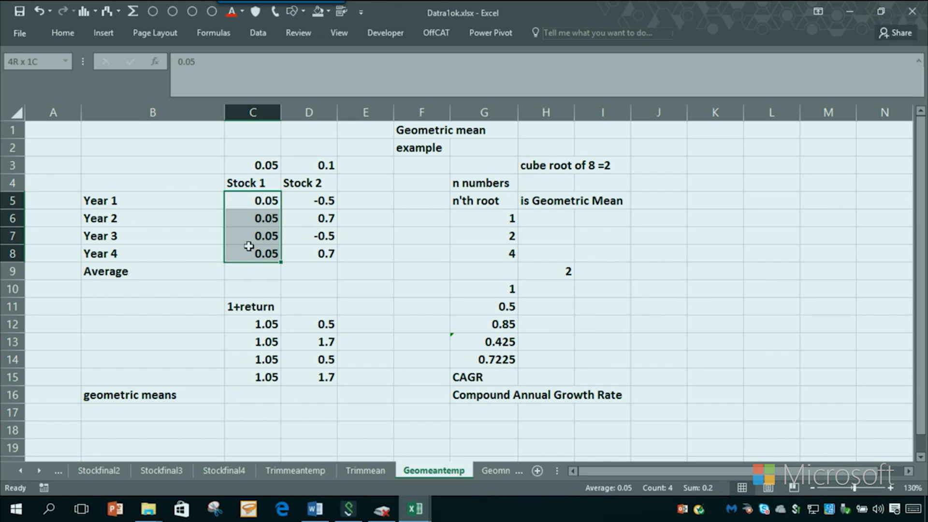
Step: Compute Stock 1's CAGR in C16 as =GEOMEAN(C12:C15)-1, giving 0.05
{"action": "left_click", "coordinate": [252, 394]}
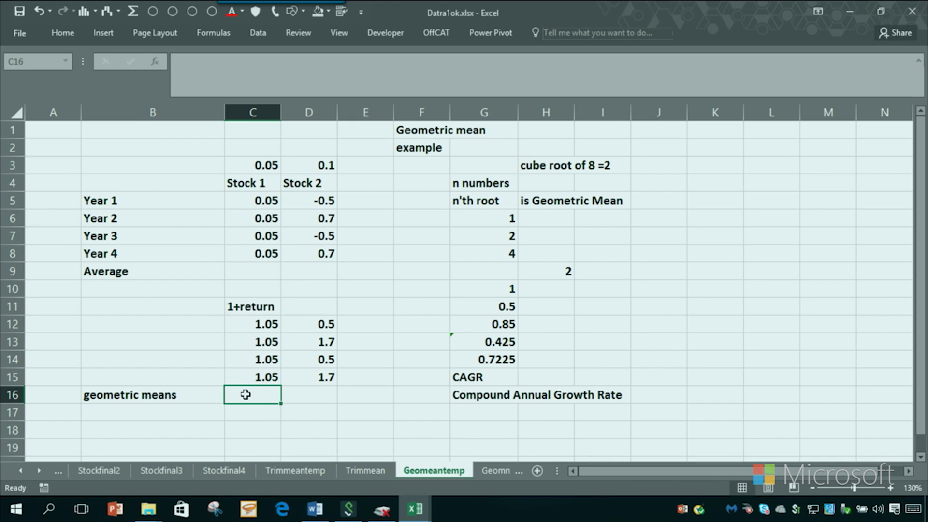
{"action": "type", "text": "=geom"}
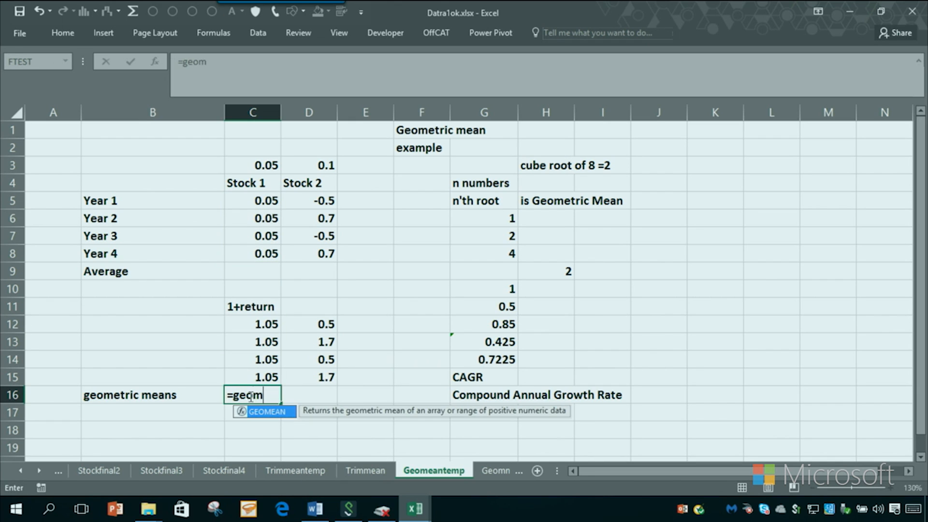
{"action": "double_click", "coordinate": [266, 410]}
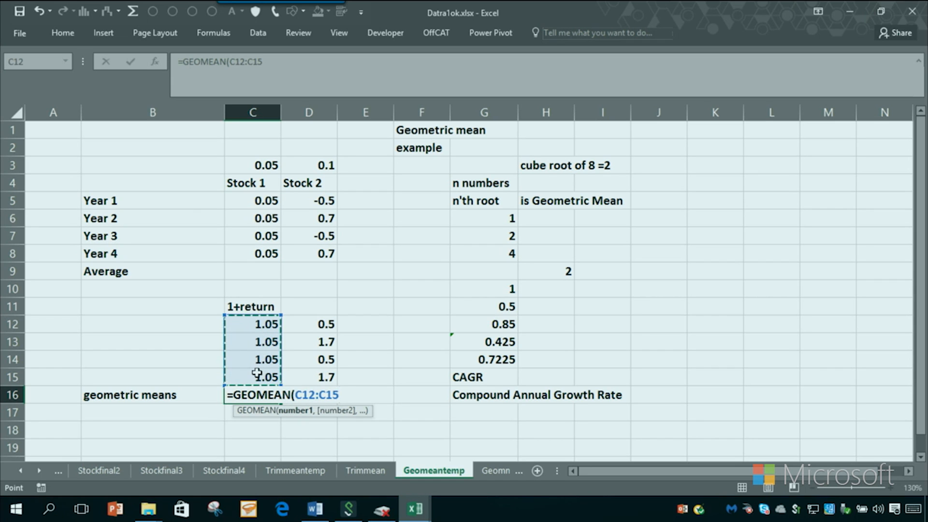
{"action": "type", "text": ")-1"}
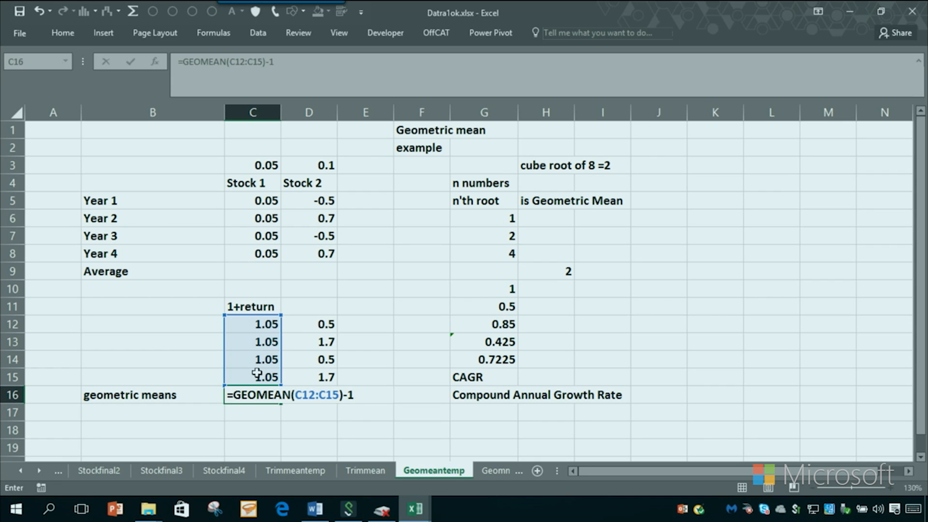
{"action": "key", "text": "Return"}
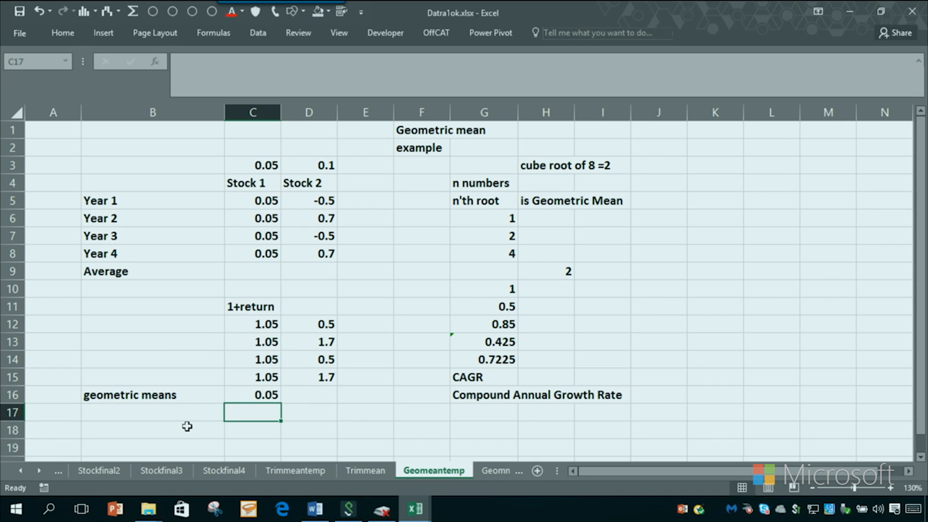
Step: Fill the CAGR to Stock 2 (-0.07805) and show both formulas via FORMULATEXT in row 18
{"action": "type", "text": "=for"}
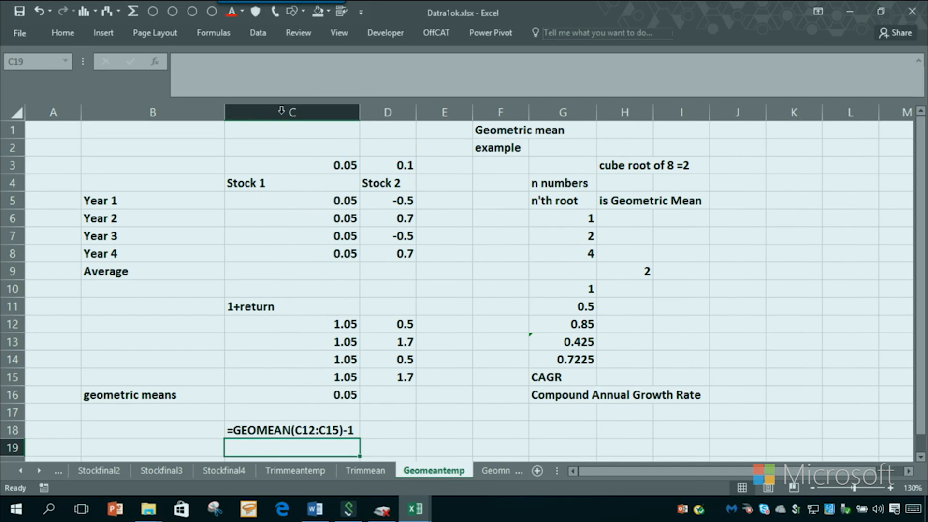
{"action": "left_click", "coordinate": [291, 394]}
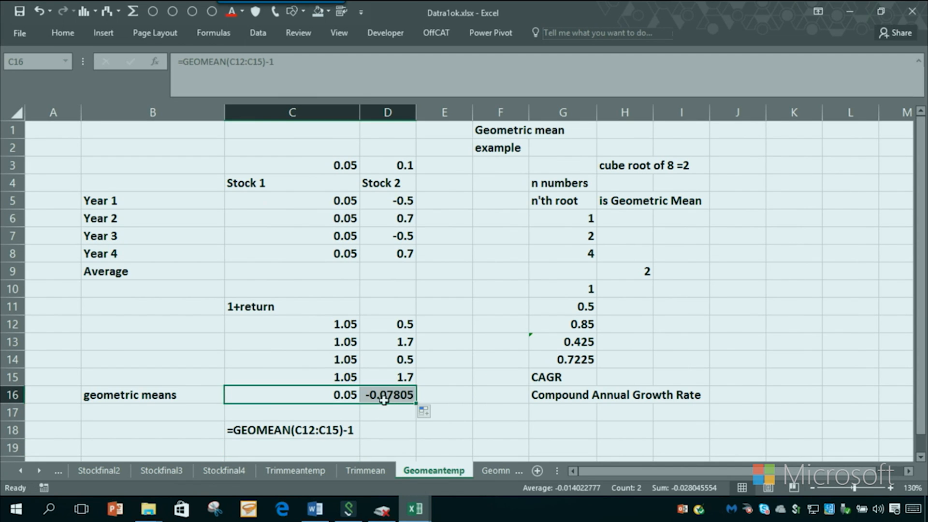
{"action": "left_click", "coordinate": [292, 430]}
{"action": "type", "text": "S"}
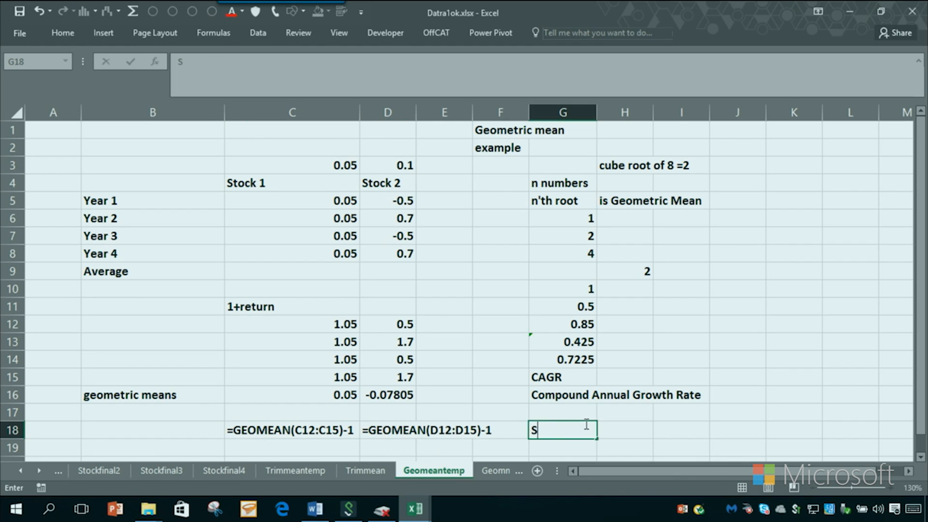
Step: Write the note 'Stock 2 has CAGR -8%' in G18
{"action": "type", "text": "tock 2 ha"}
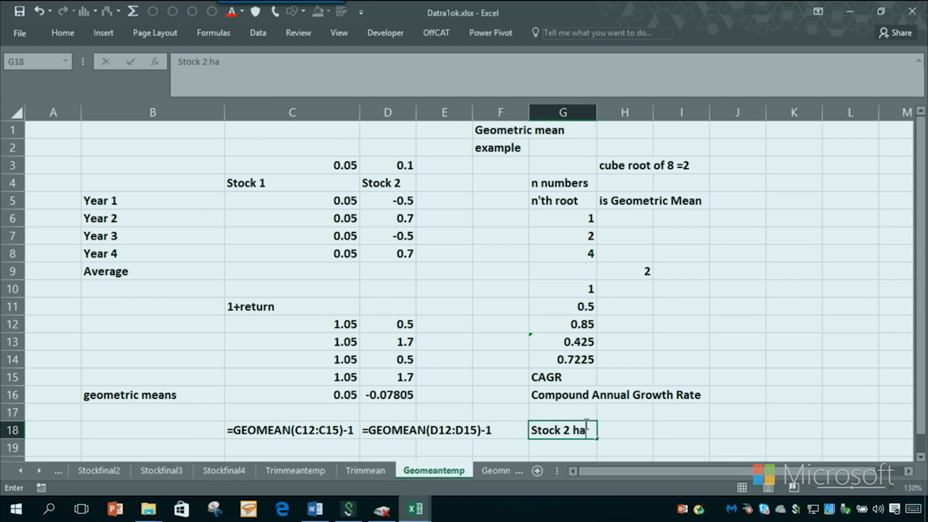
{"action": "type", "text": "s CAGR -"}
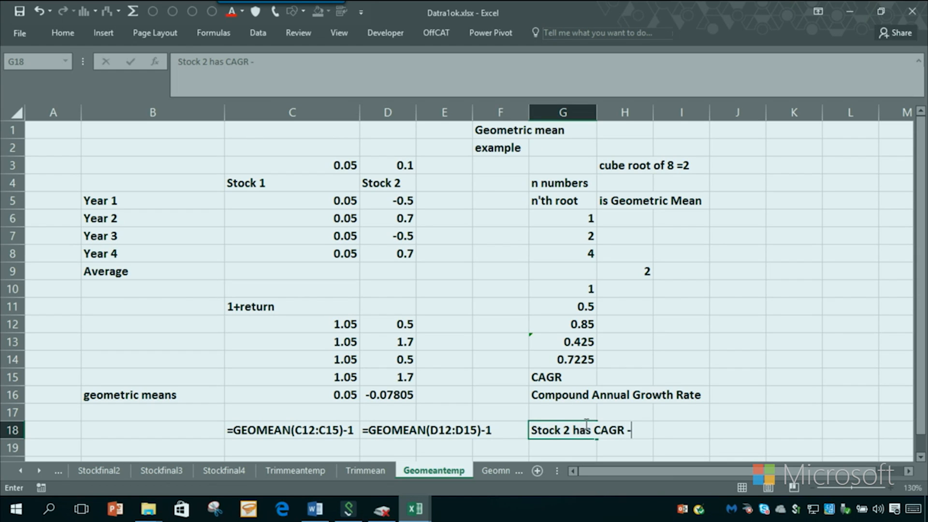
{"action": "type", "text": "8%"}
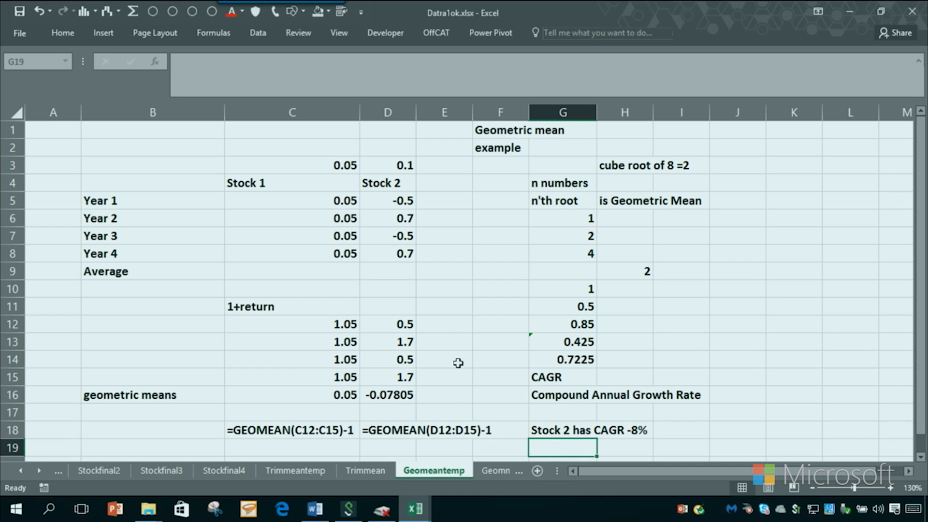
Step: Compare the 0.7225 simulation result with Stock 2's CAGR and start a check in J11
{"action": "left_click", "coordinate": [562, 359]}
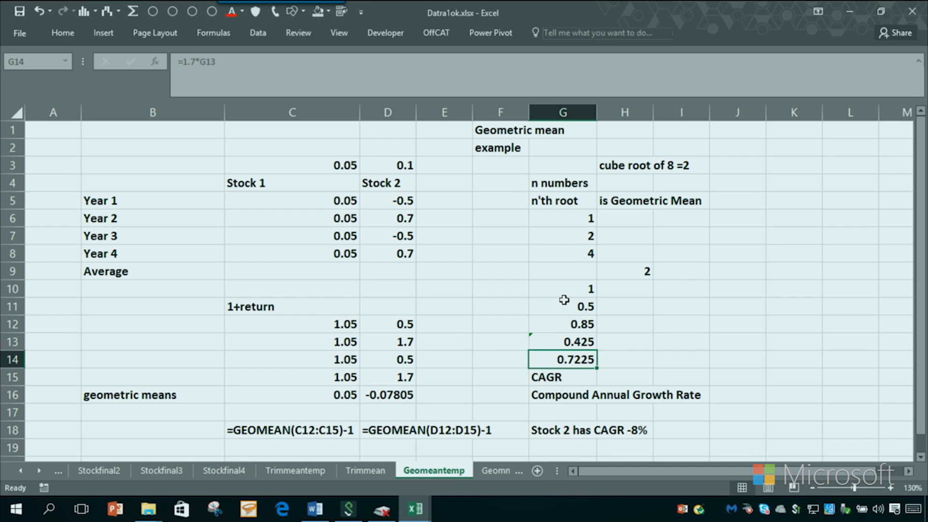
{"action": "mouse_move", "coordinate": [530, 365]}
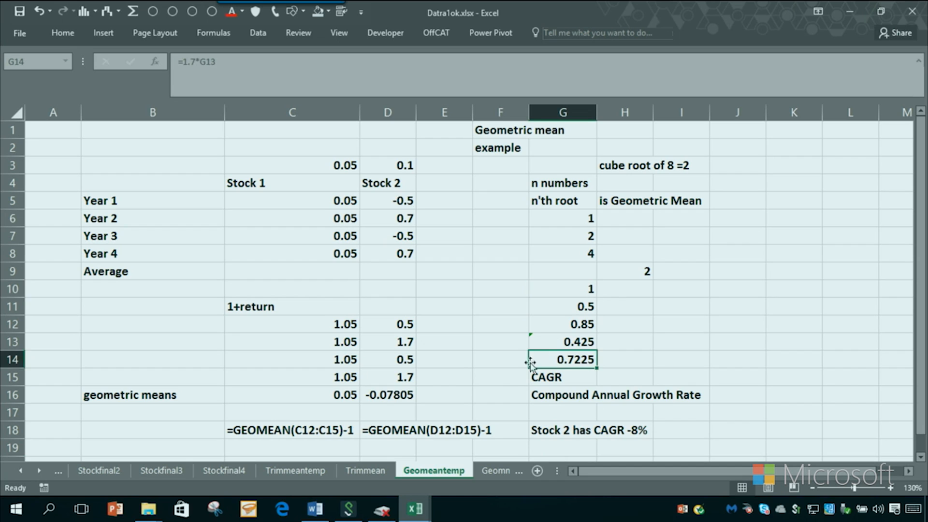
{"action": "left_click", "coordinate": [500, 377]}
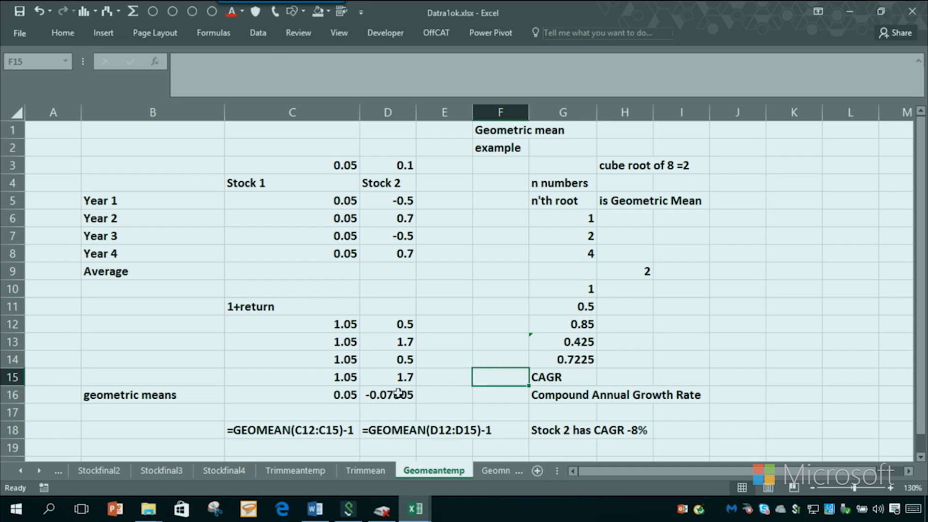
{"action": "left_click", "coordinate": [388, 395]}
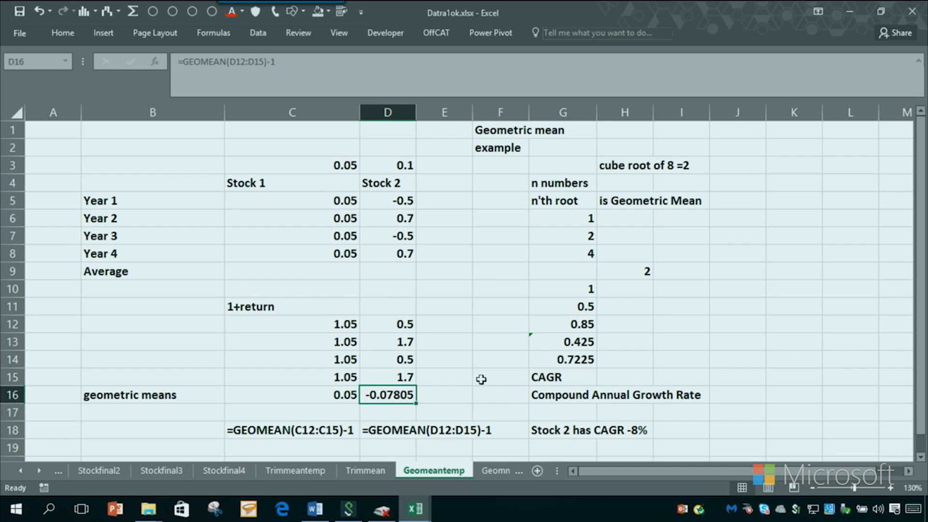
{"action": "left_click", "coordinate": [563, 360]}
{"action": "type", "text": "=("}
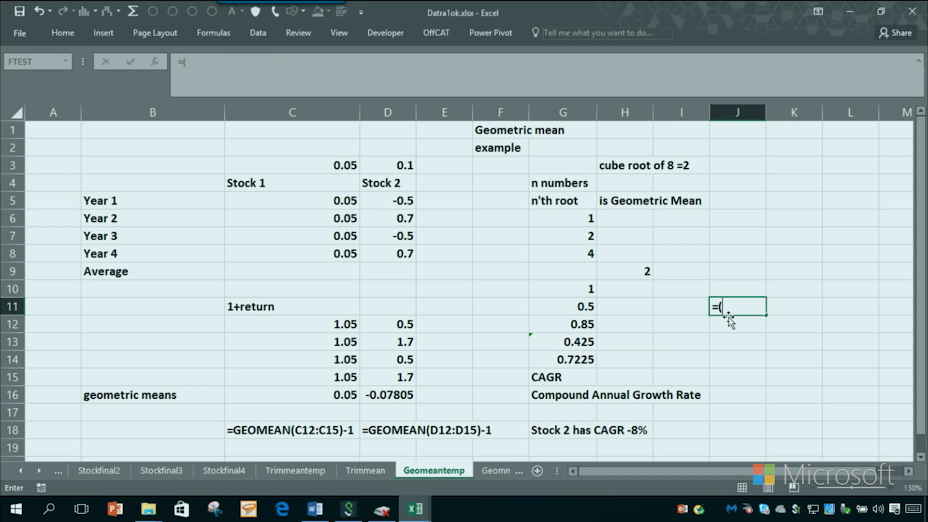
Step: Enter the check =(1+D16)^4 in J11, returning 0.7225
{"action": "type", "text": "1+"}
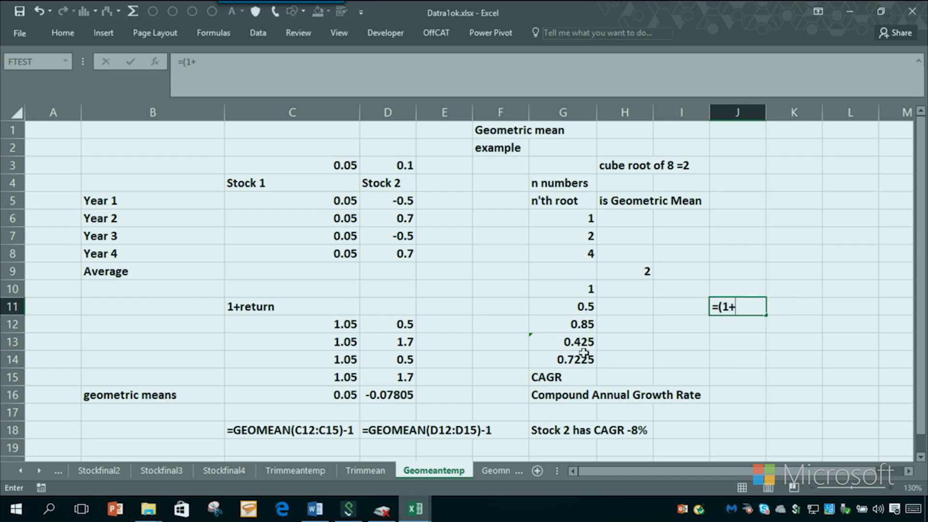
{"action": "left_click", "coordinate": [388, 394]}
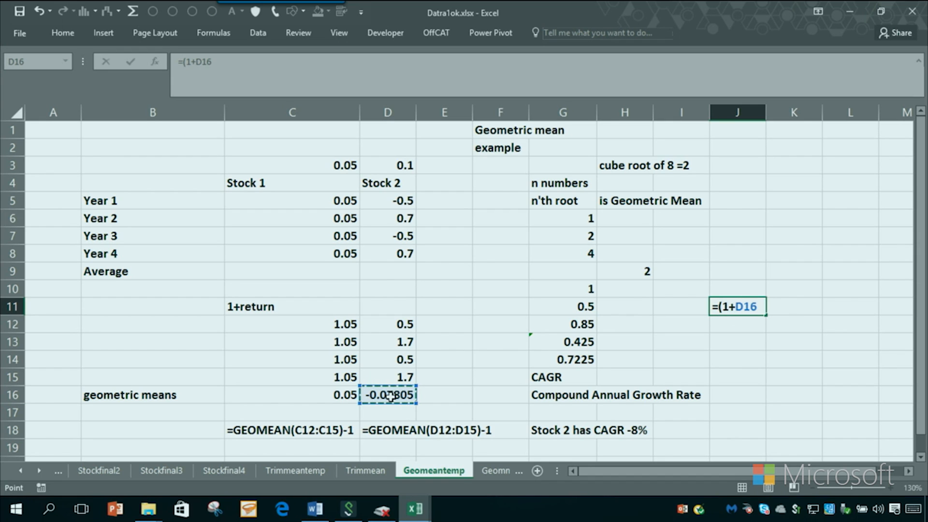
{"action": "type", "text": "^4"}
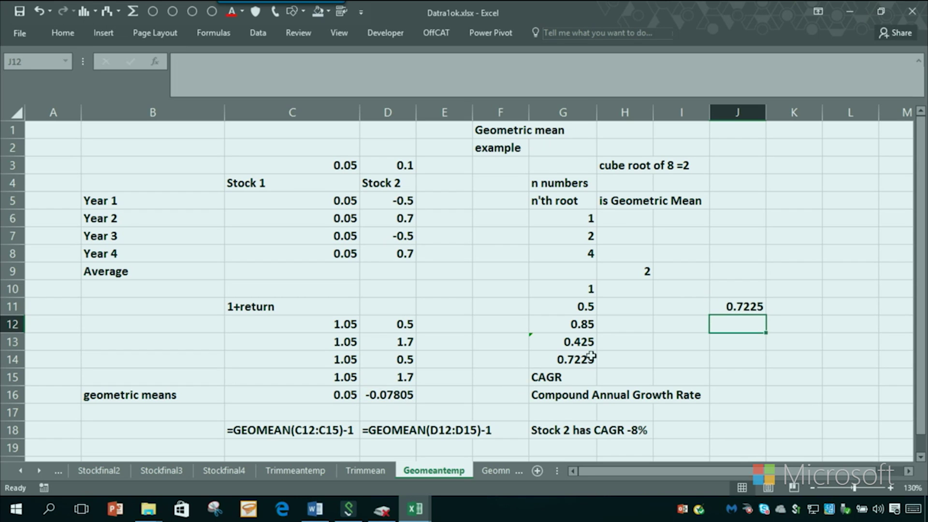
Step: Colour the simulation result G14 and check value J11 red to show they match
{"action": "left_click", "coordinate": [563, 360]}
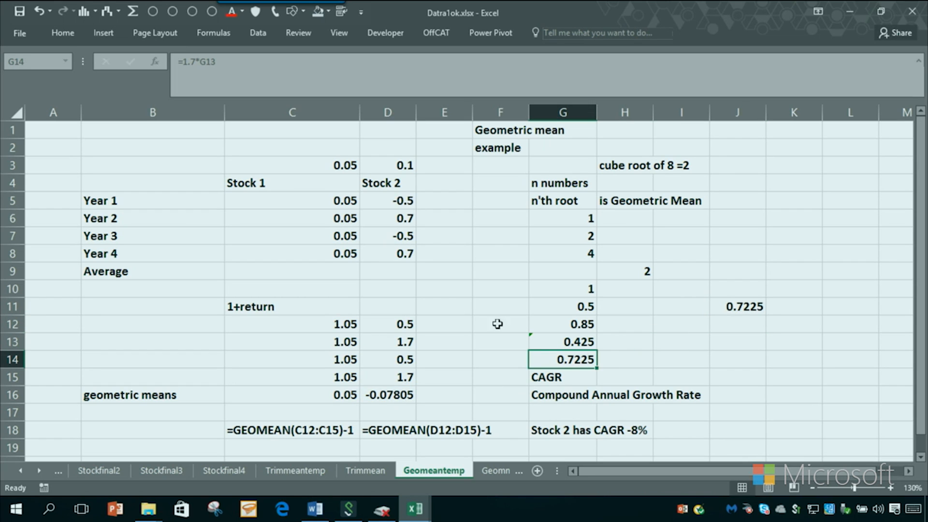
{"action": "mouse_move", "coordinate": [697, 309]}
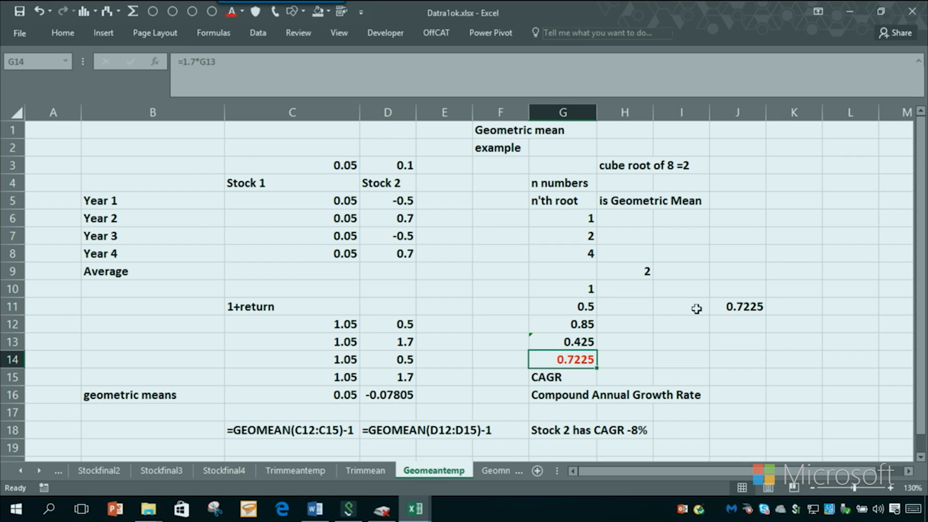
{"action": "left_click", "coordinate": [738, 307]}
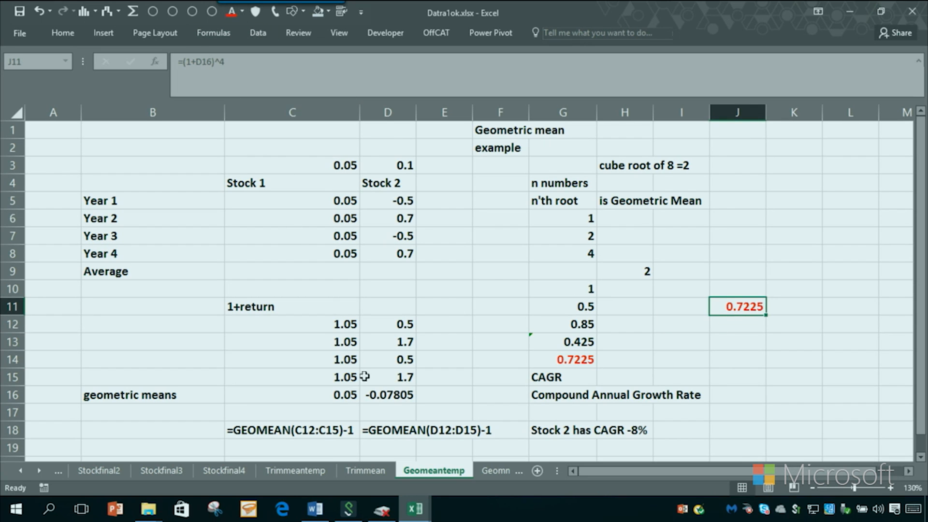
{"action": "left_click", "coordinate": [387, 395]}
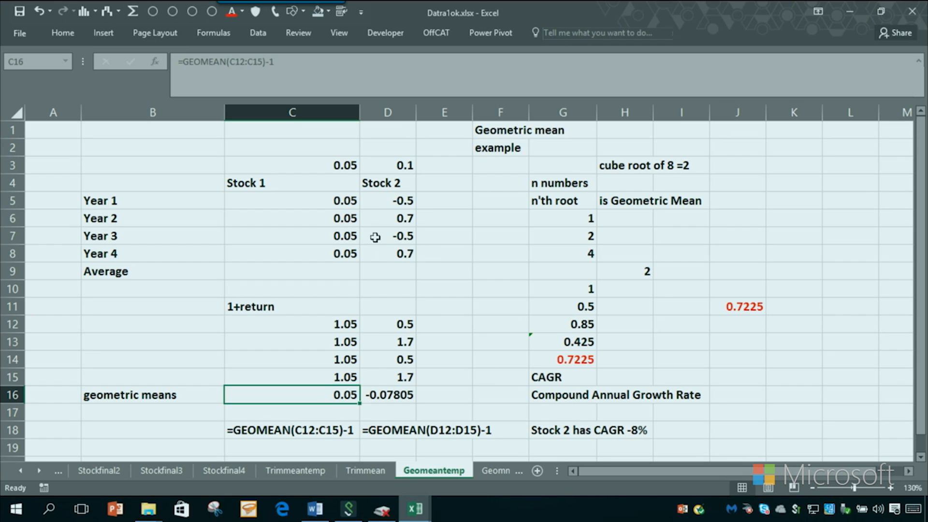
{"action": "left_click", "coordinate": [386, 200]}
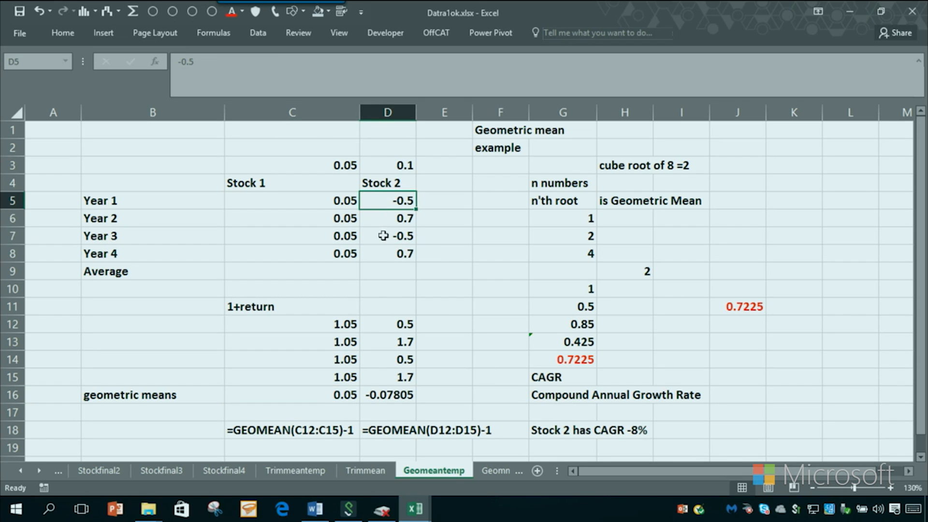
{"action": "left_click", "coordinate": [387, 236]}
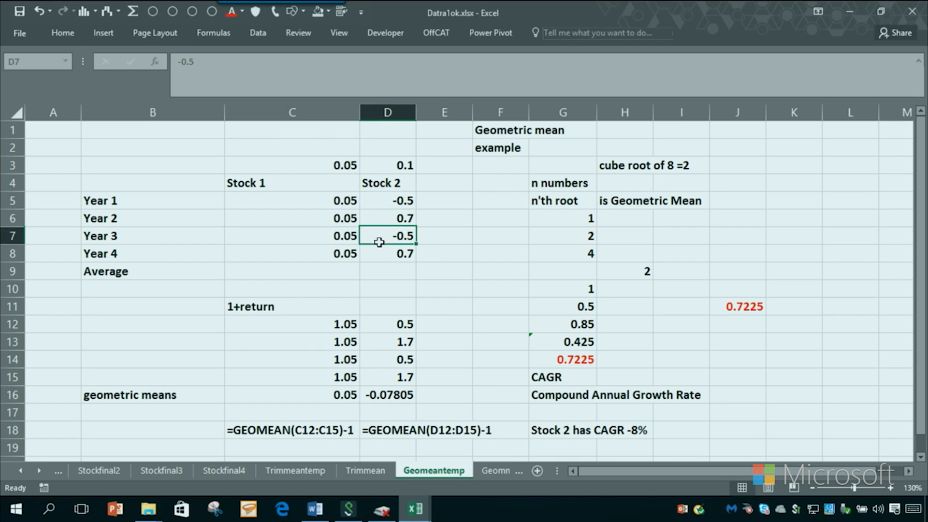
{"action": "mouse_move", "coordinate": [387, 222]}
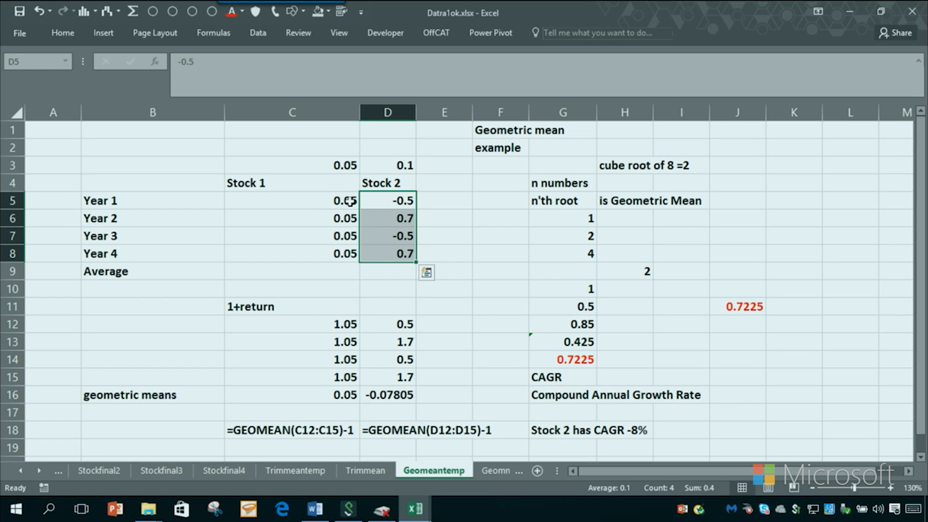
{"action": "left_click", "coordinate": [386, 217]}
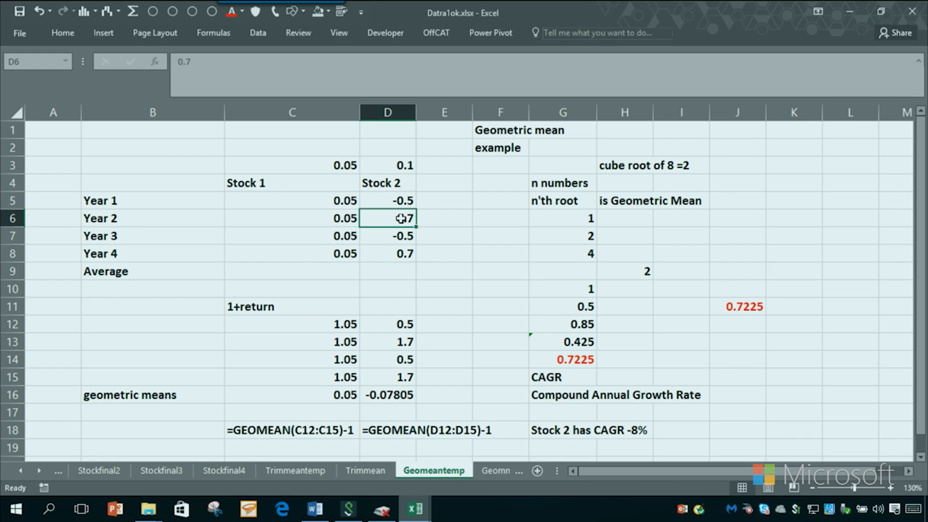
{"action": "left_click", "coordinate": [387, 253]}
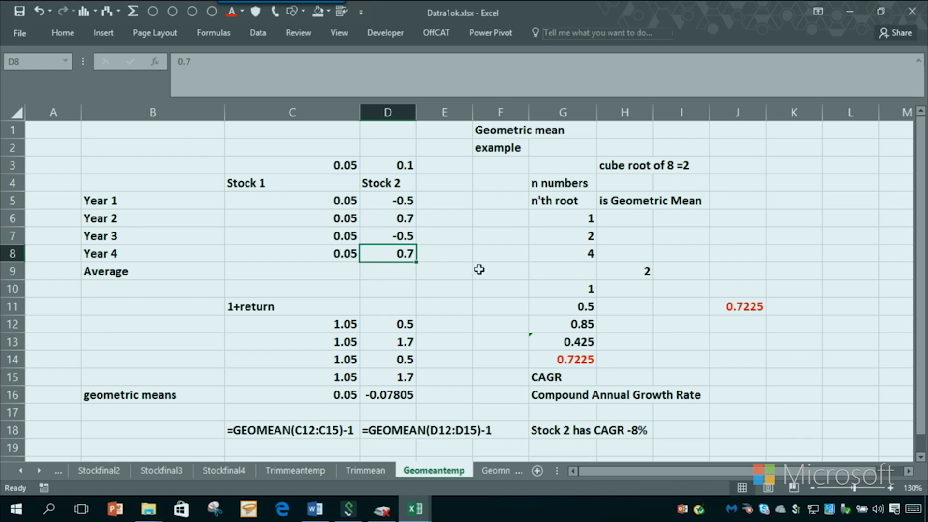
{"action": "mouse_move", "coordinate": [458, 292]}
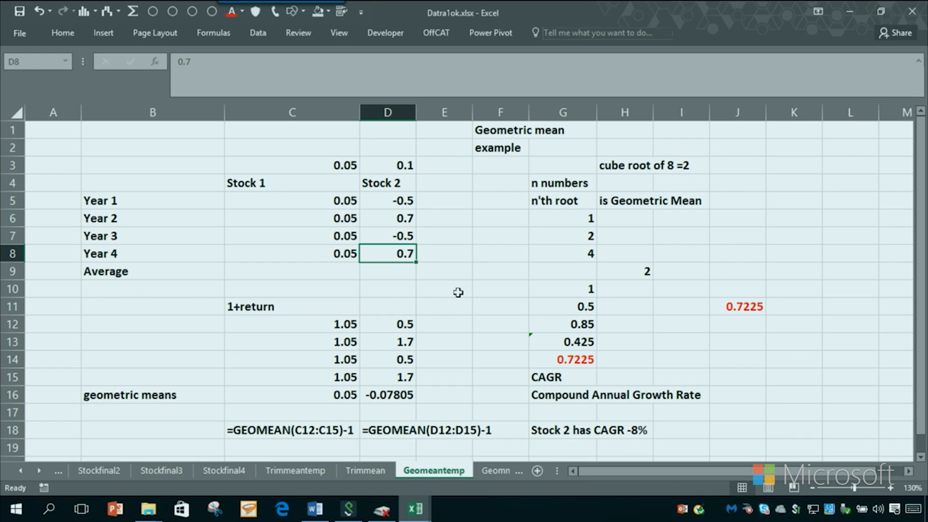